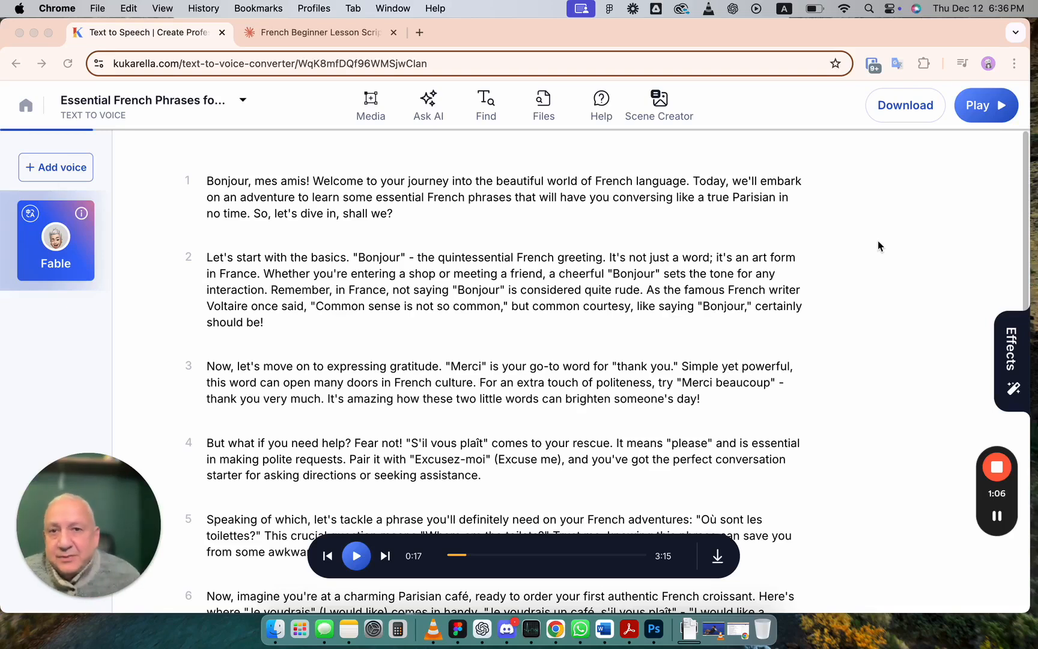
Read through Claude's Basic French Phrases guide: greetings, courtesies and getting-to-know-someone sections with pronunciations
click(317, 33)
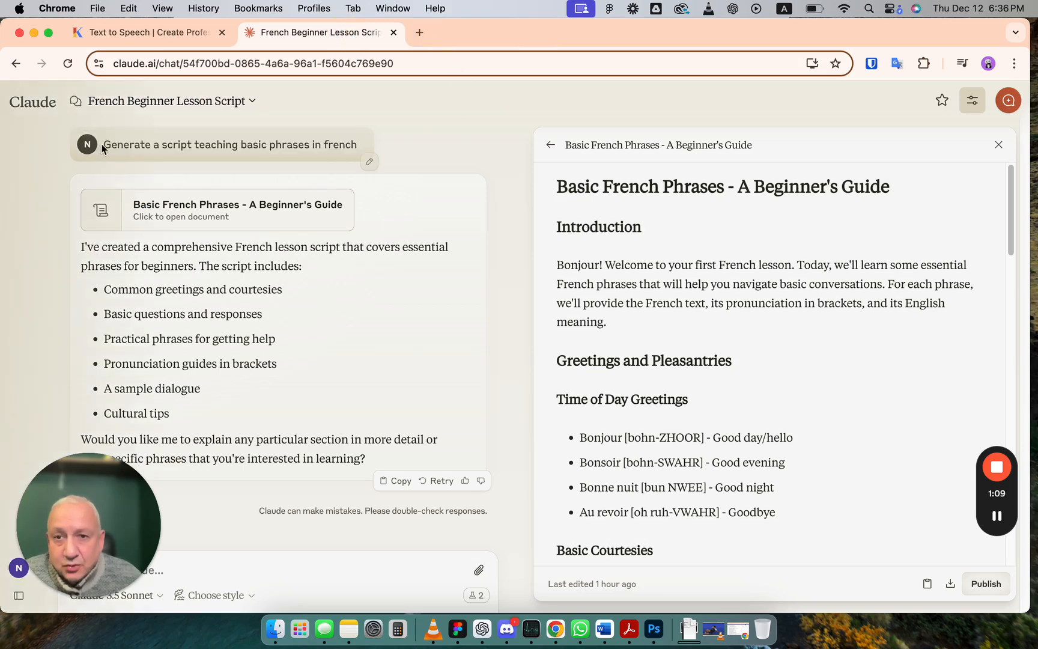
mouse_move(107, 142)
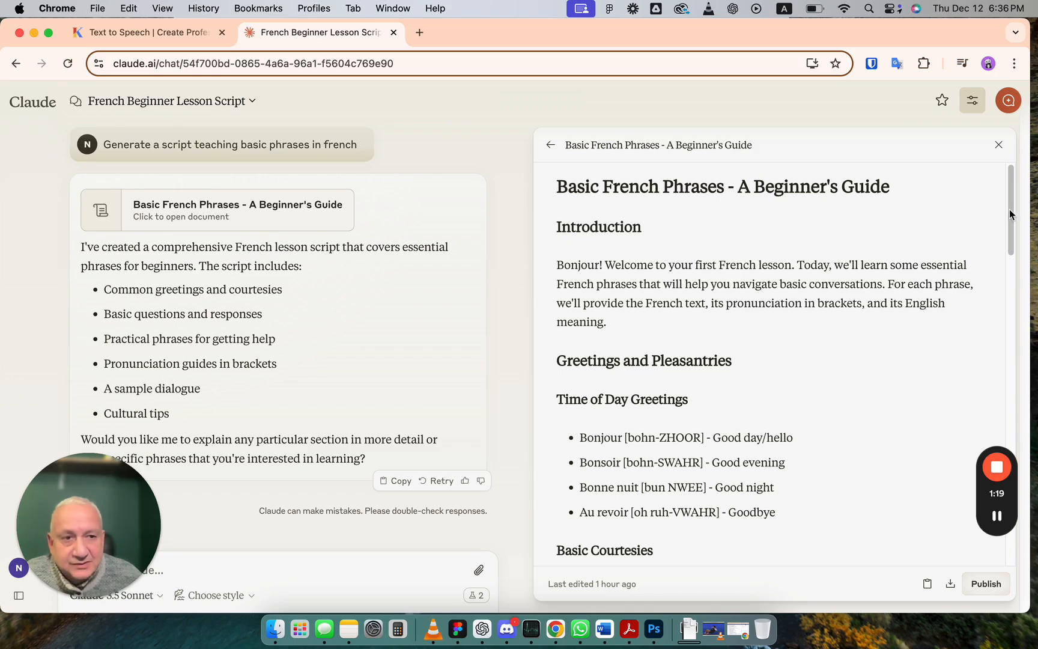
scroll(down, 3)
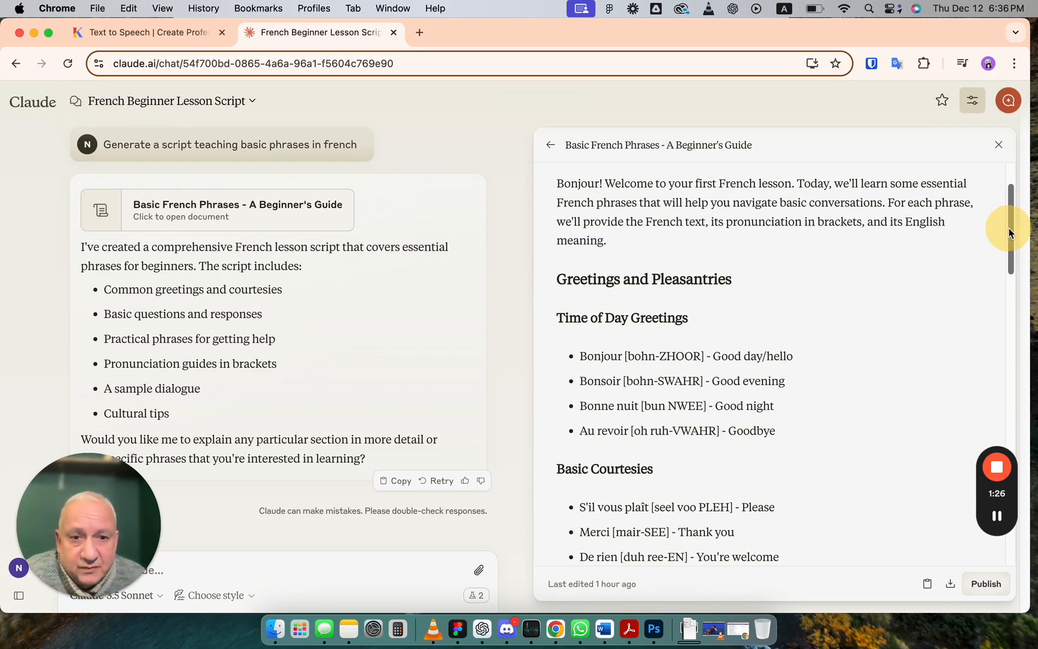
scroll(down, 3)
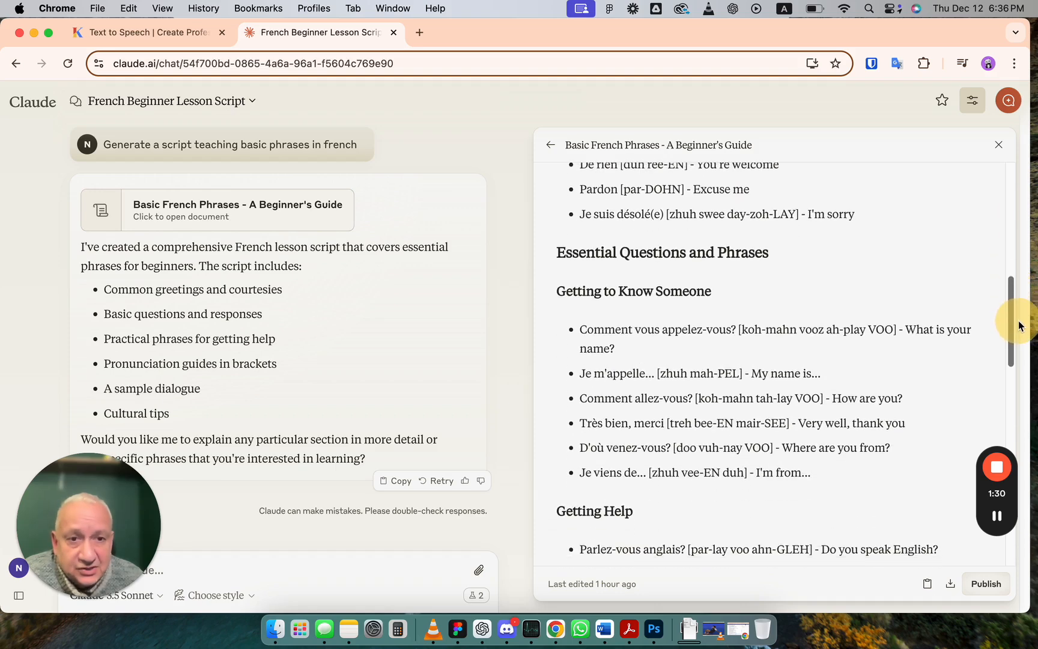
scroll(down, 3)
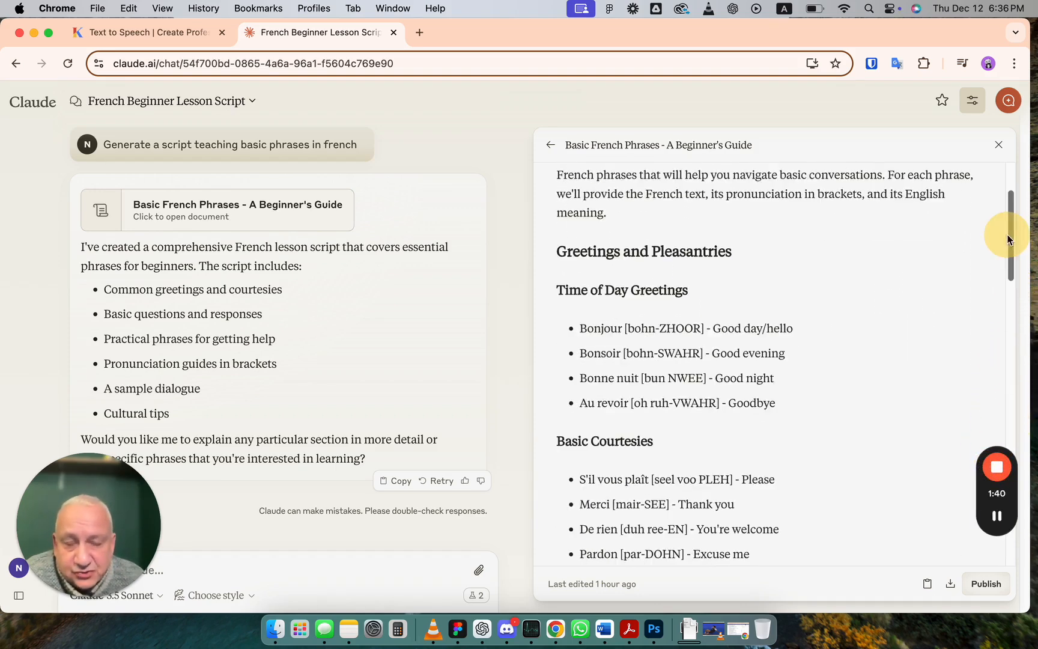
scroll(down, 3)
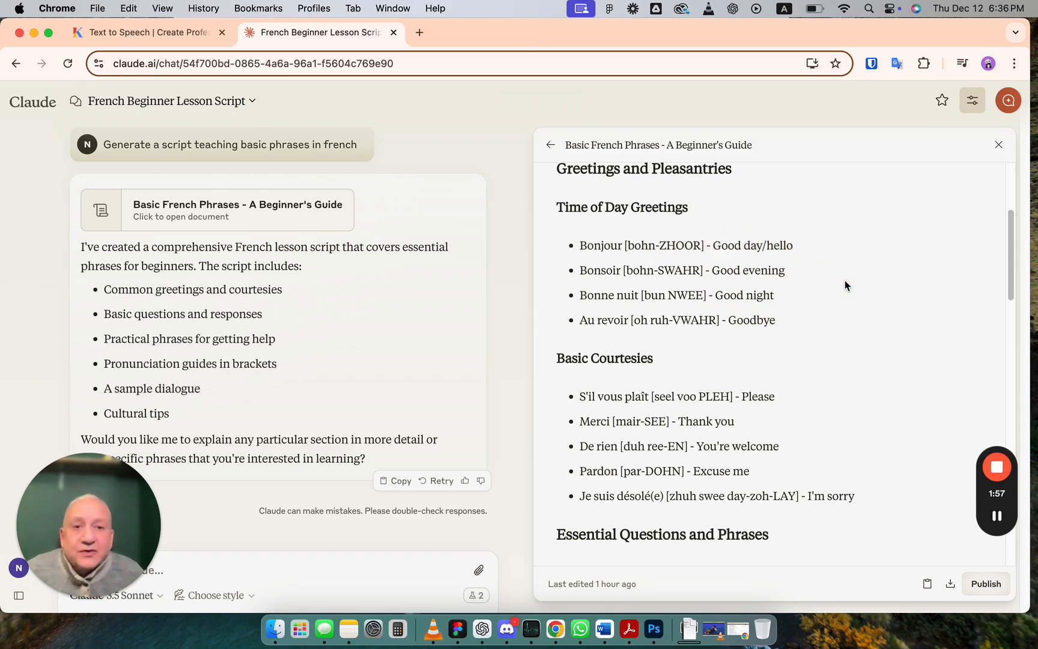
mouse_move(833, 258)
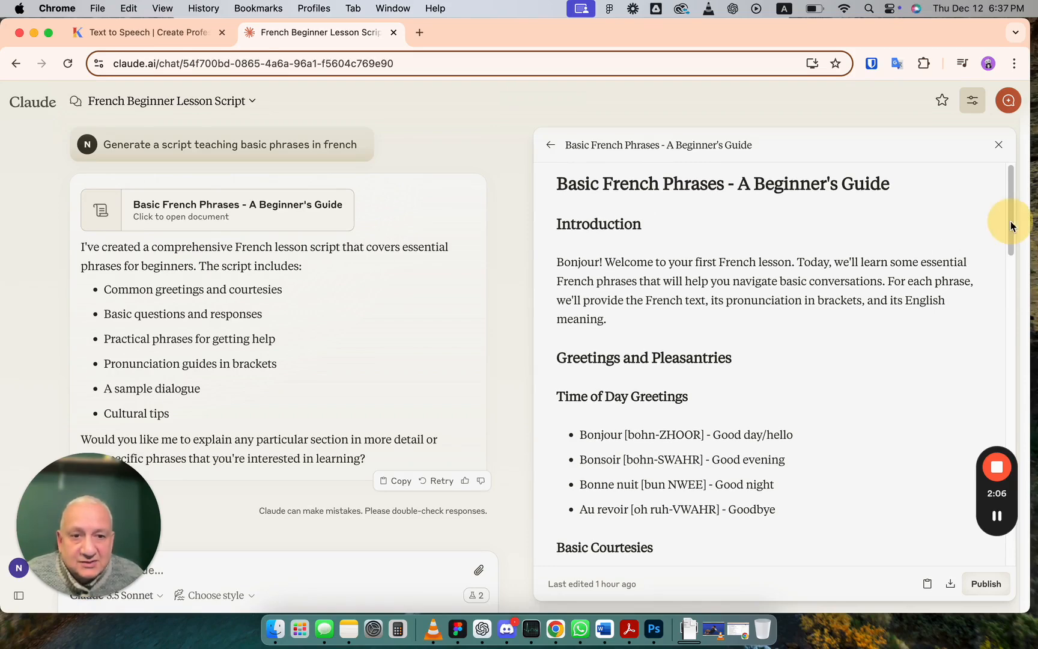
scroll(down, 3)
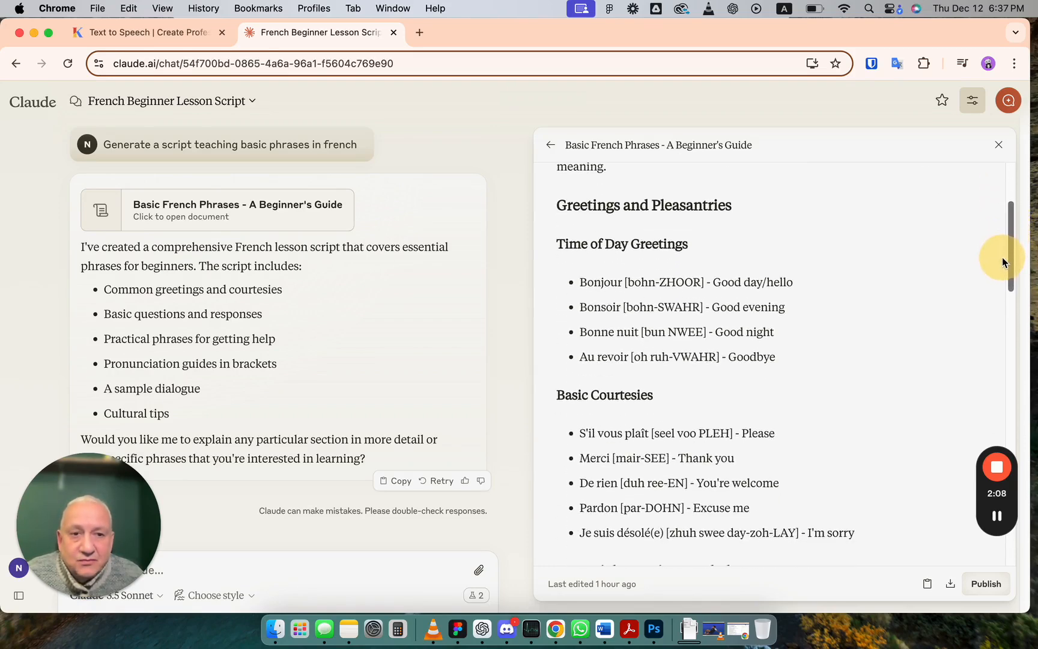
scroll(down, 3)
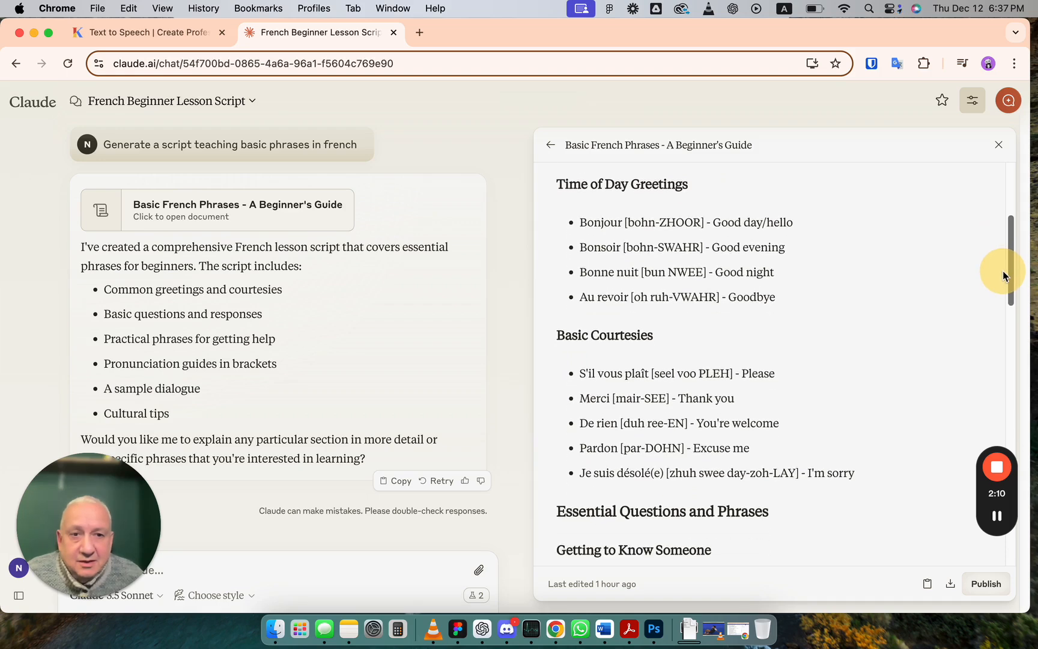
scroll(down, 3)
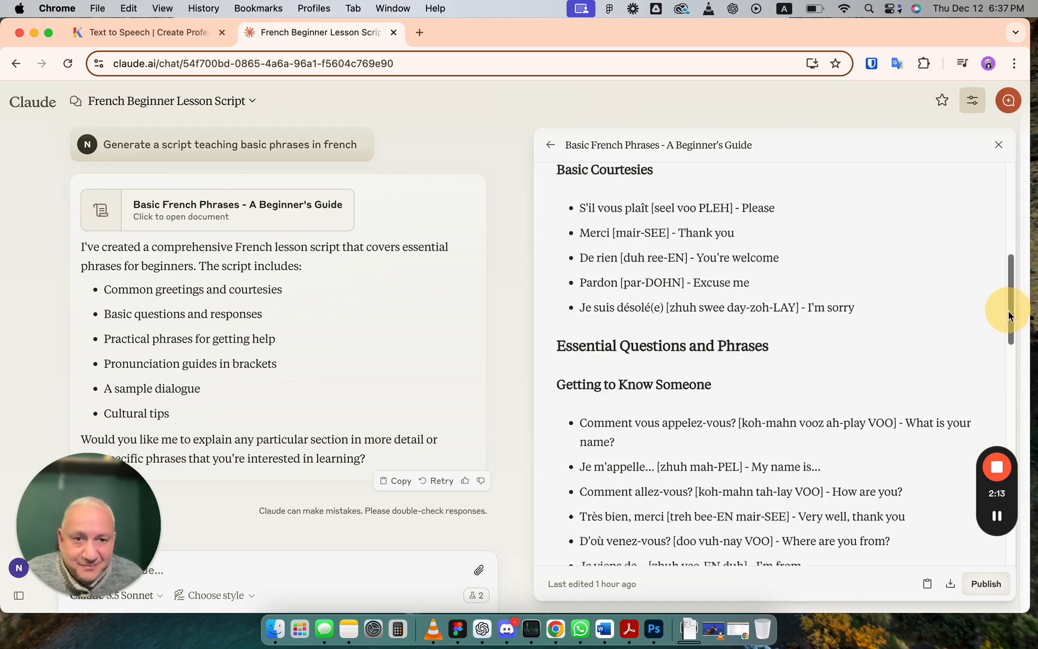
scroll(down, 3)
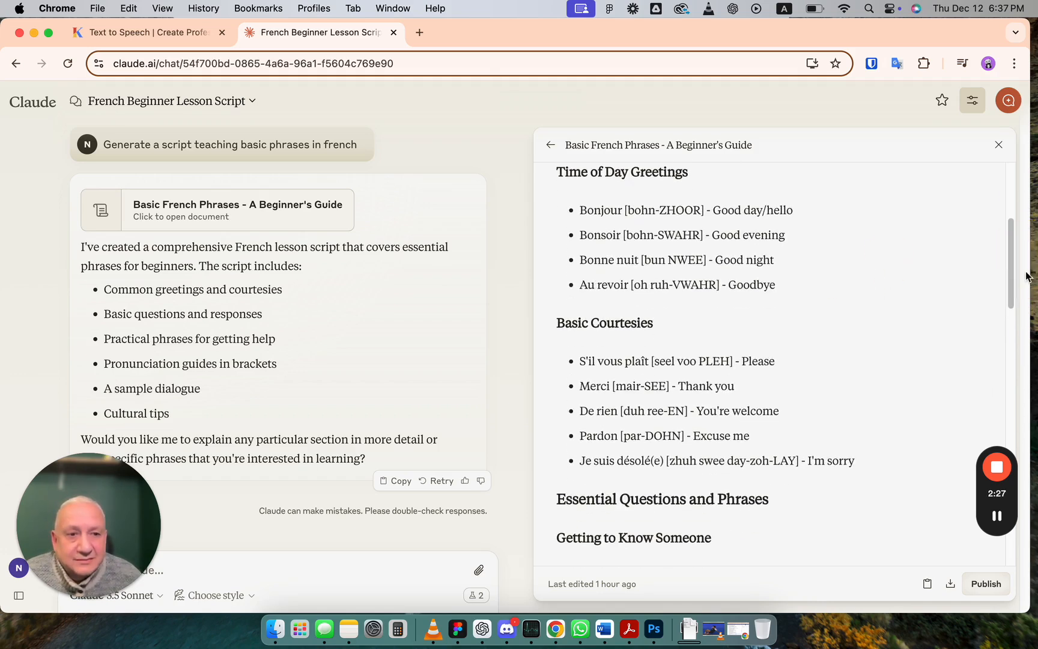
scroll(down, 3)
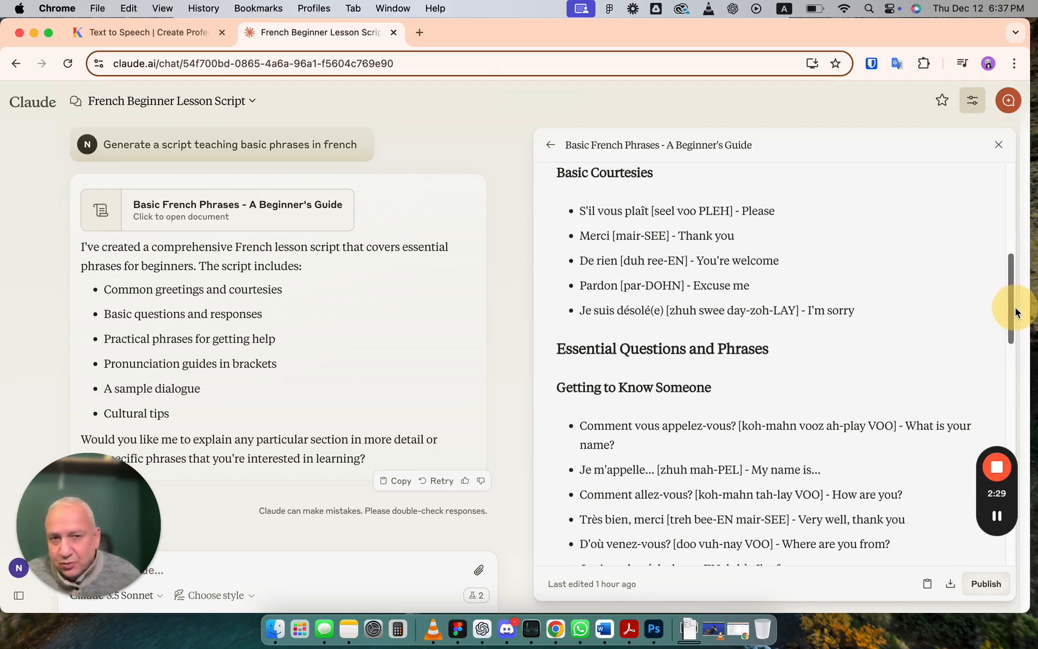
scroll(down, 3)
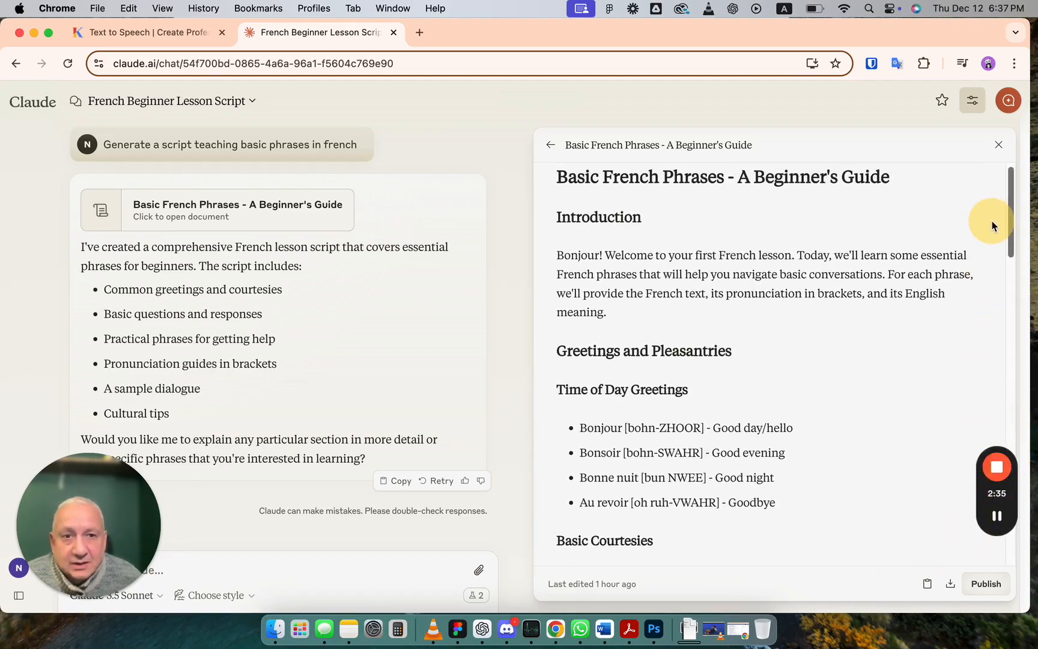
mouse_move(457, 127)
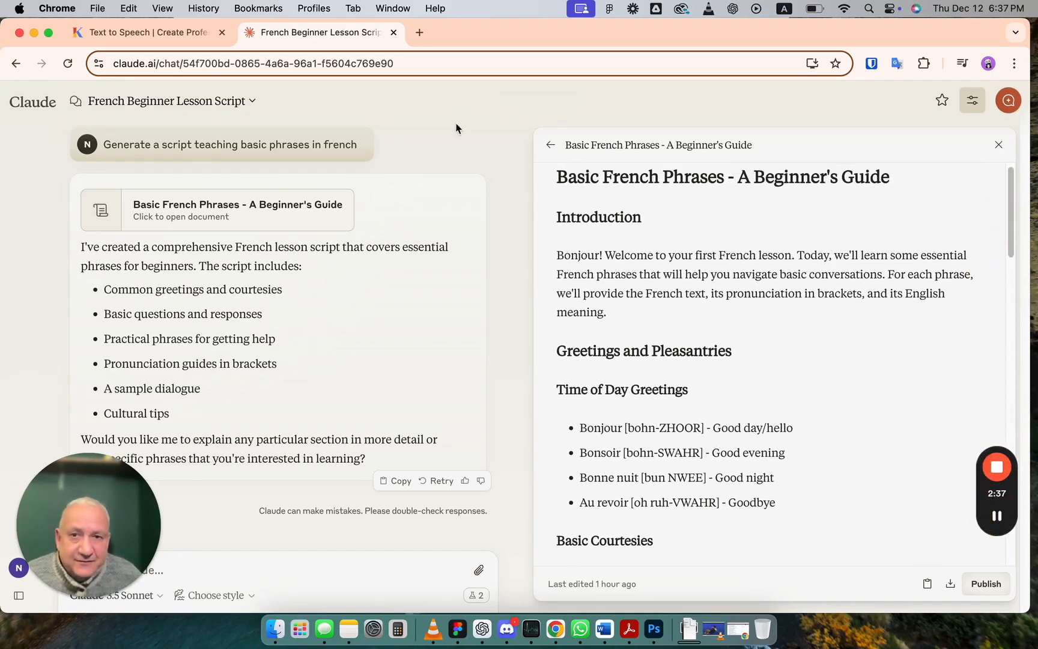
click(151, 32)
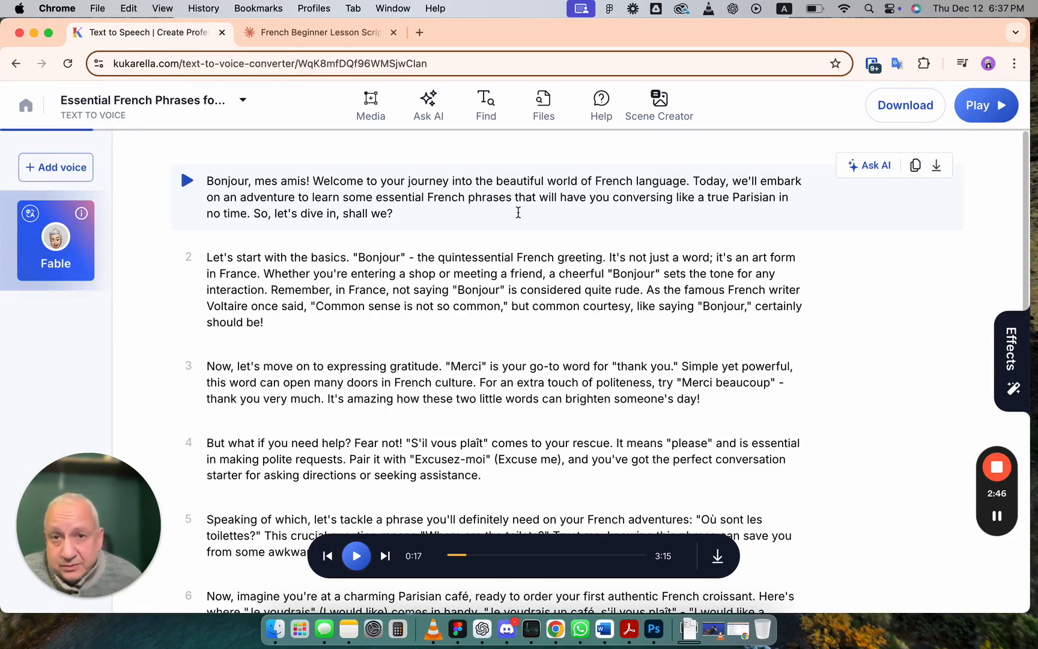
click(320, 33)
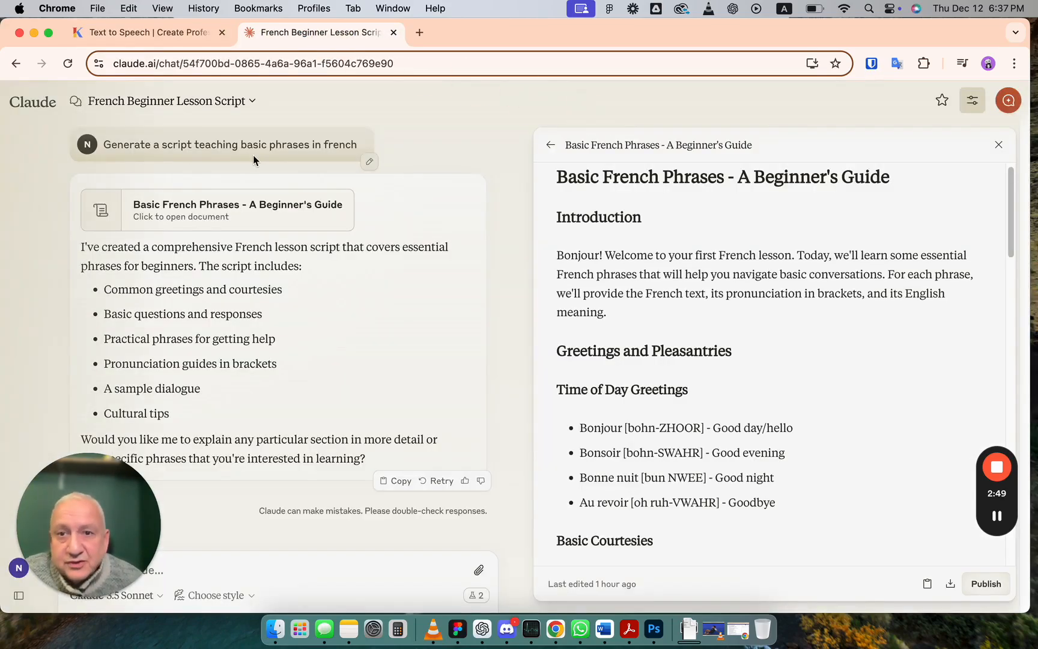
mouse_move(159, 48)
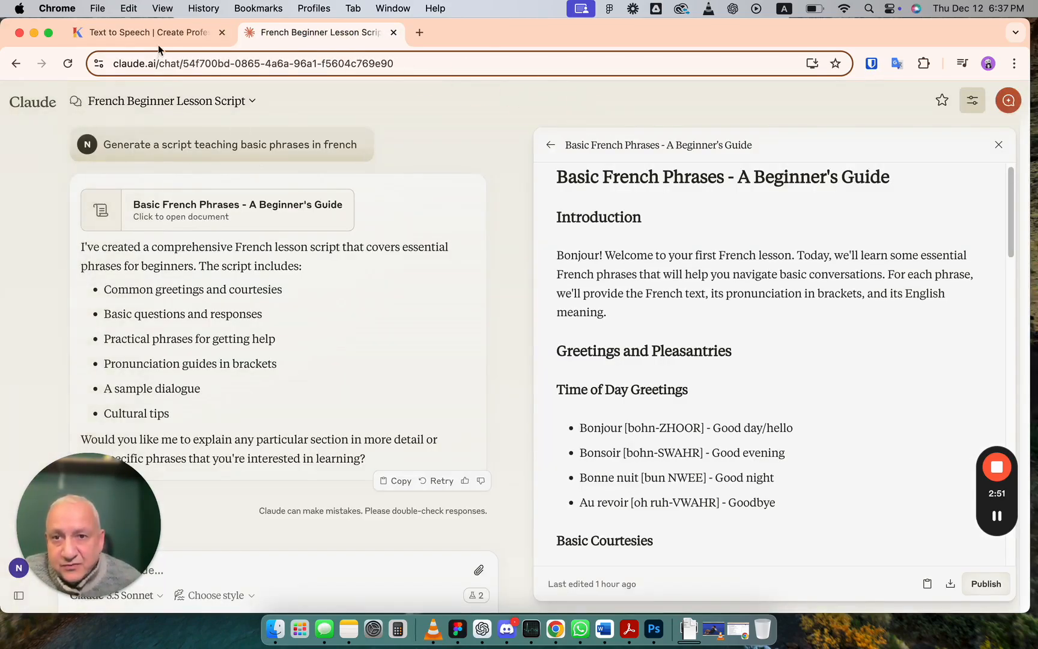
Return to the Kukarella French phrases voice project and scroll to its café ordering and farewell paragraphs
click(144, 31)
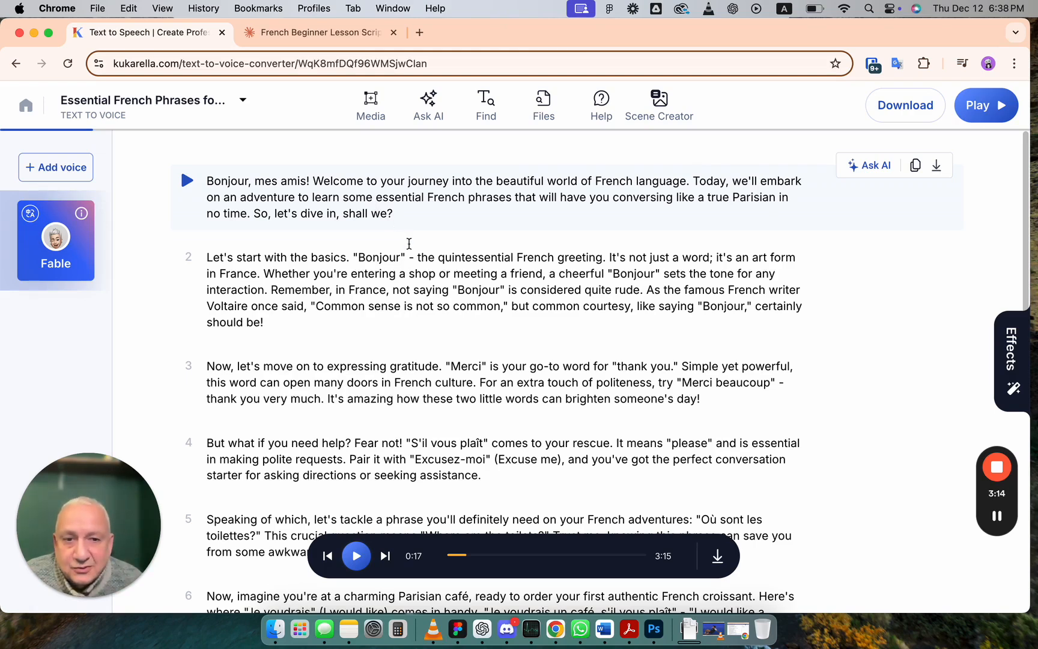
scroll(down, 3)
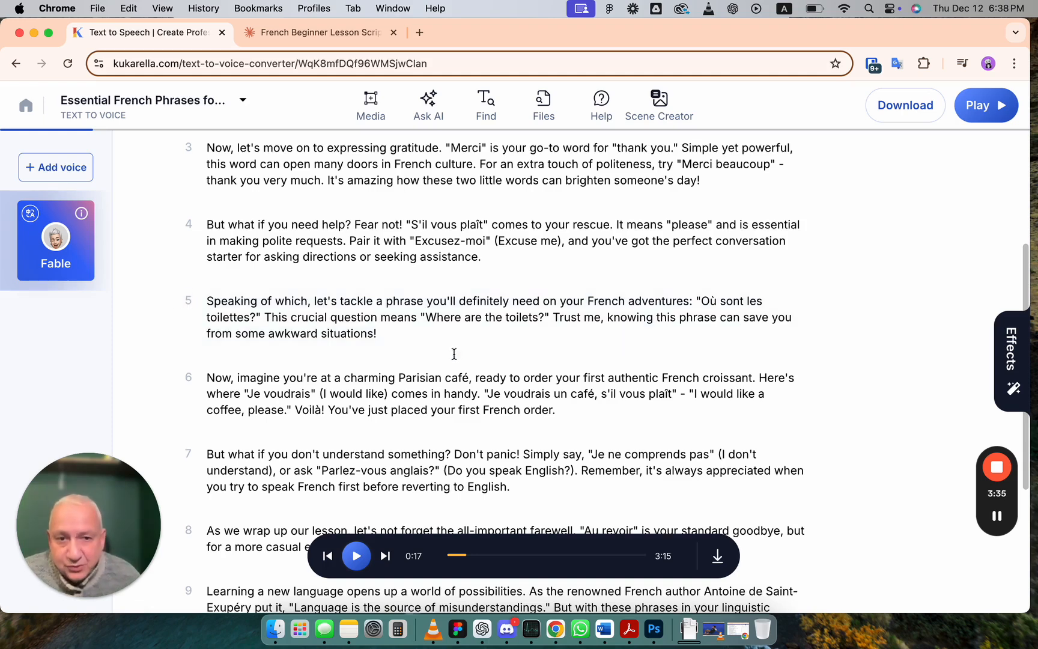
scroll(down, 3)
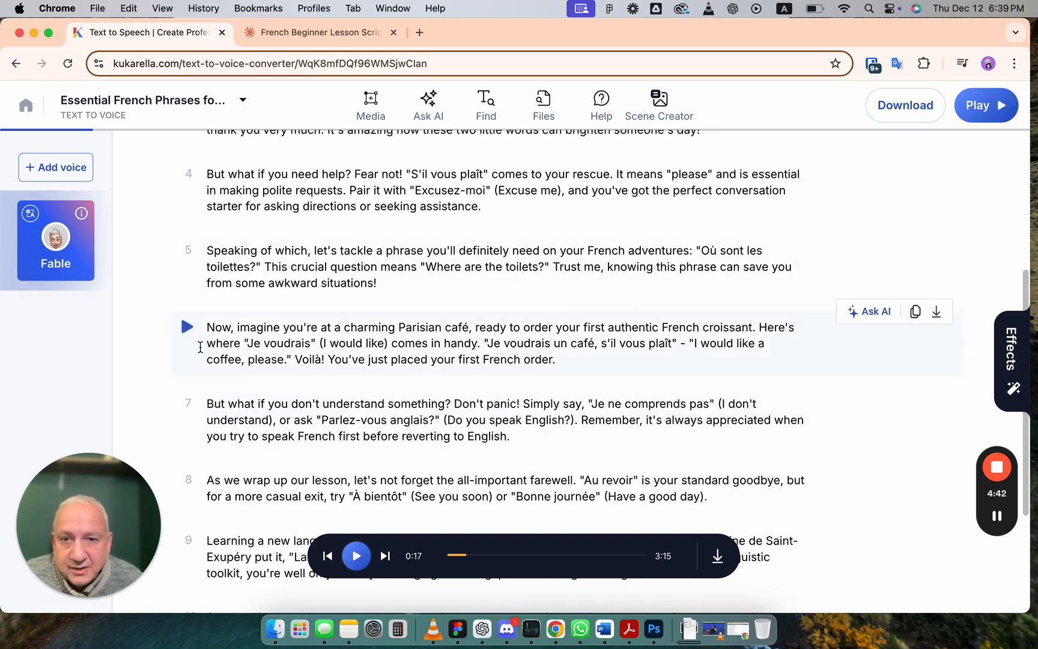
Preview paragraph 6 of the Fable-narrated script aloud and move down to the closing paragraphs
click(187, 327)
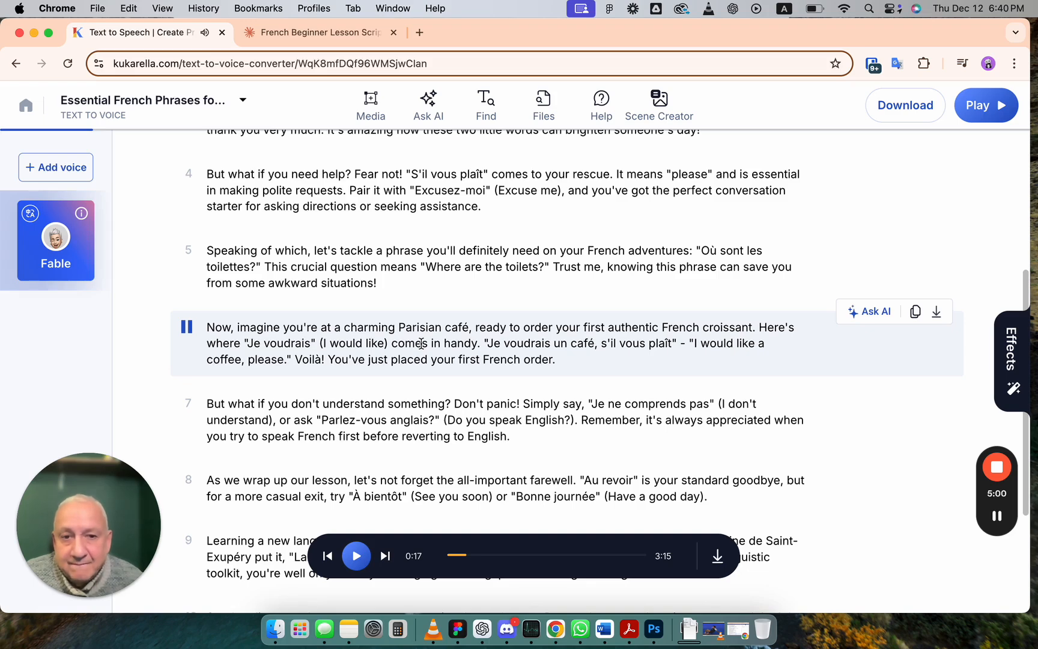
mouse_move(187, 404)
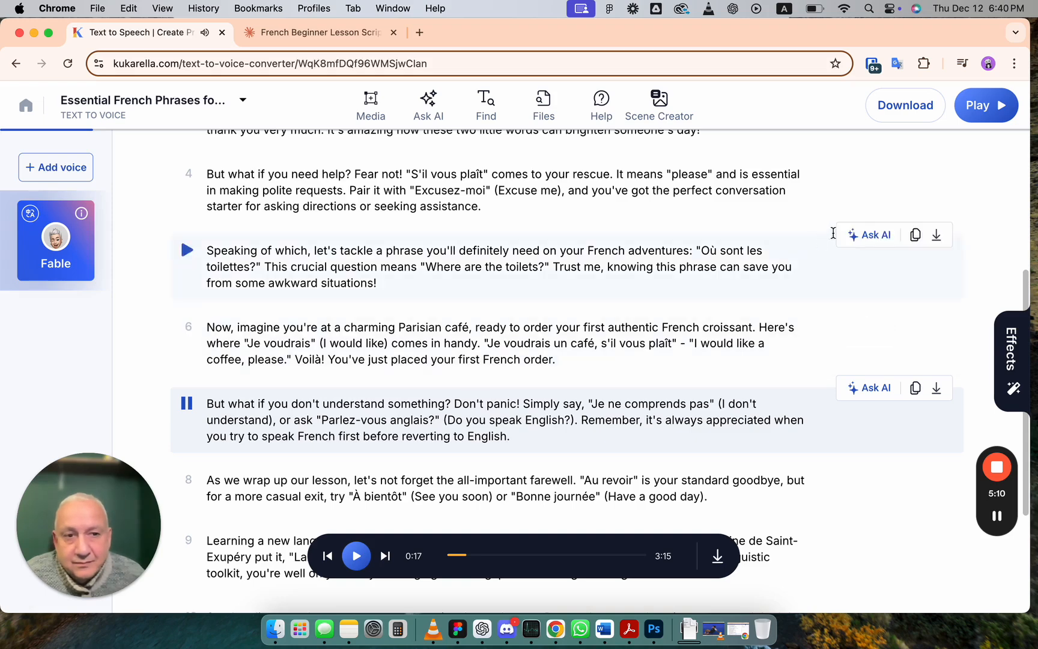
scroll(down, 3)
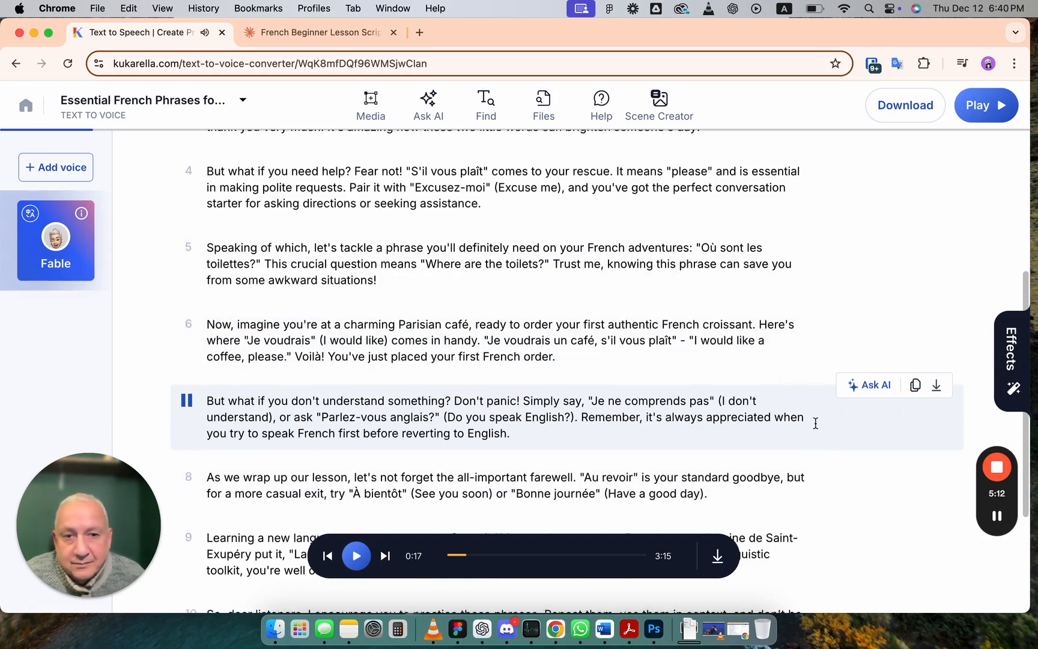
scroll(down, 3)
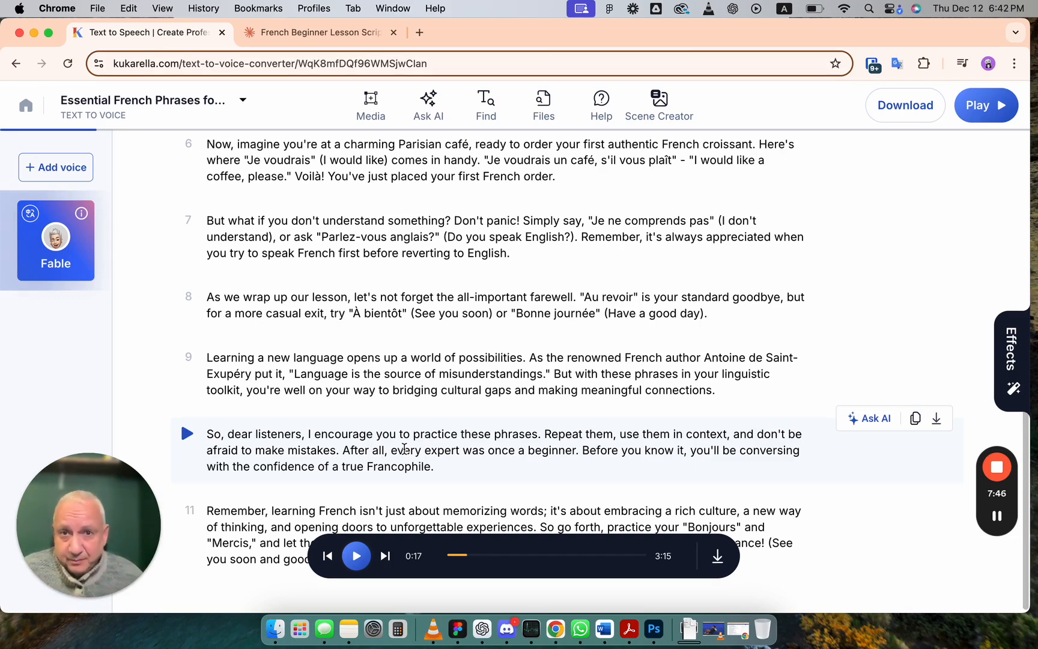
mouse_move(341, 421)
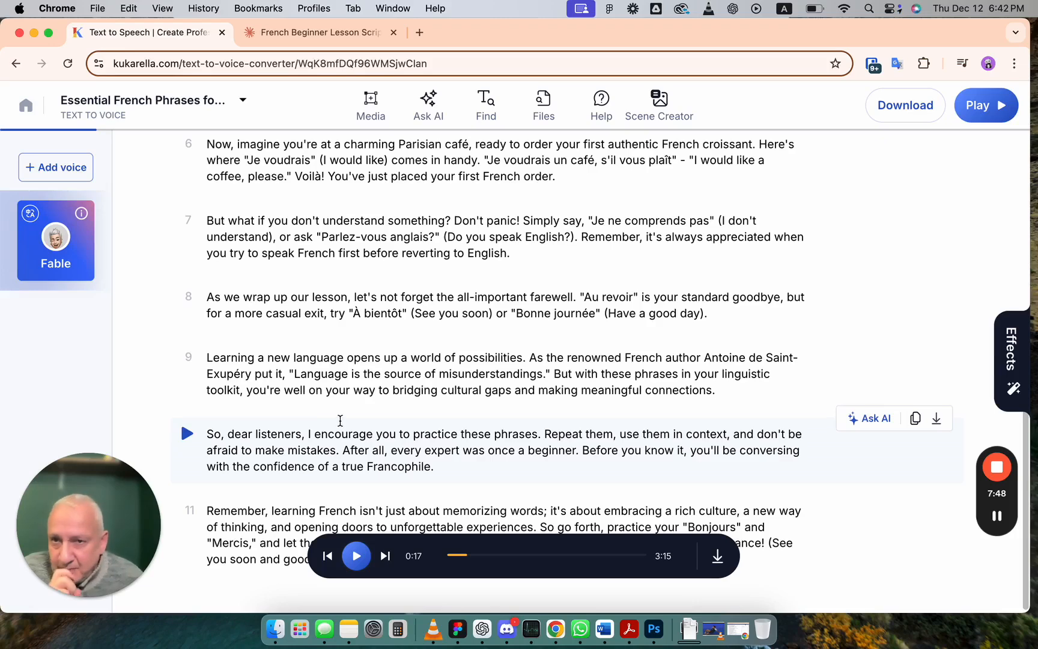
mouse_move(26, 108)
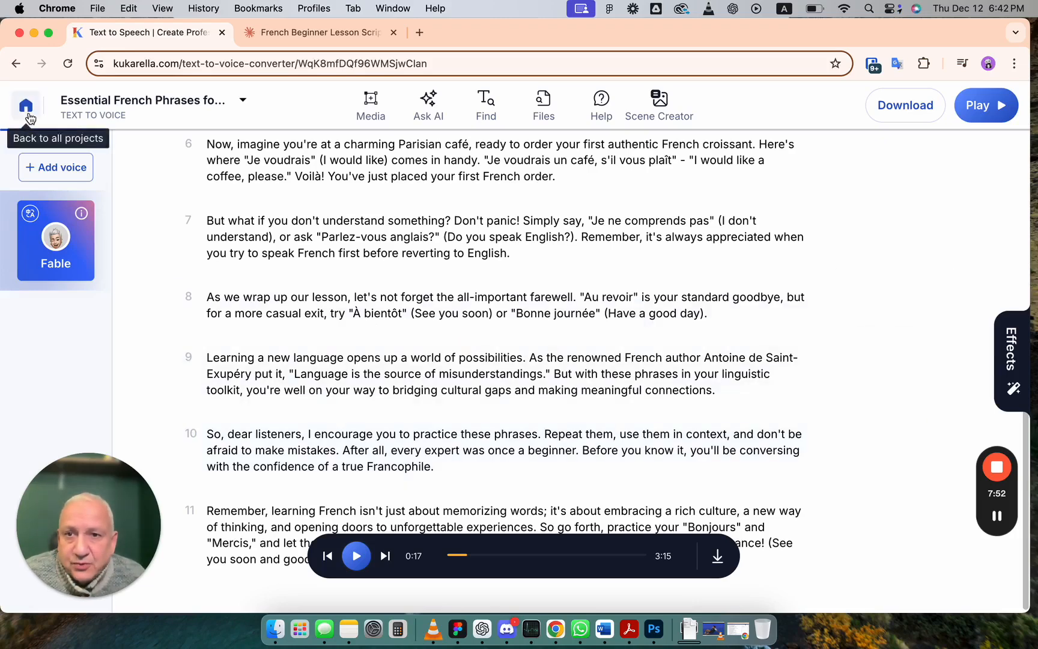
After playback stops, go back to the Recent projects list led by Essential French Phrases
click(26, 103)
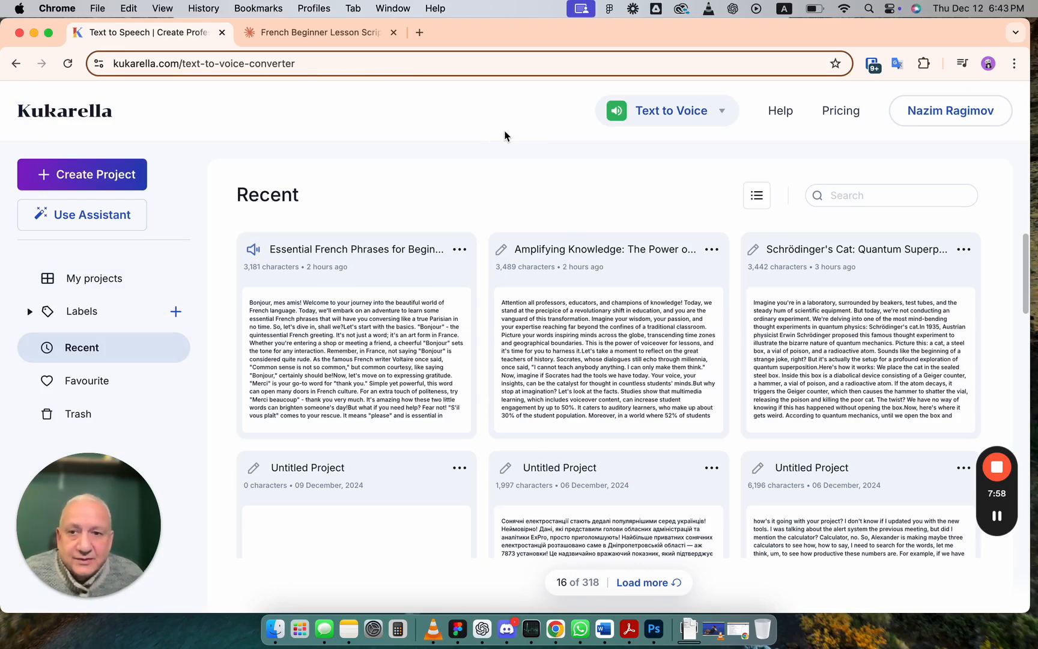
Choose Text to Voice from the Kukarella tools menu to return to the projects dashboard
click(682, 110)
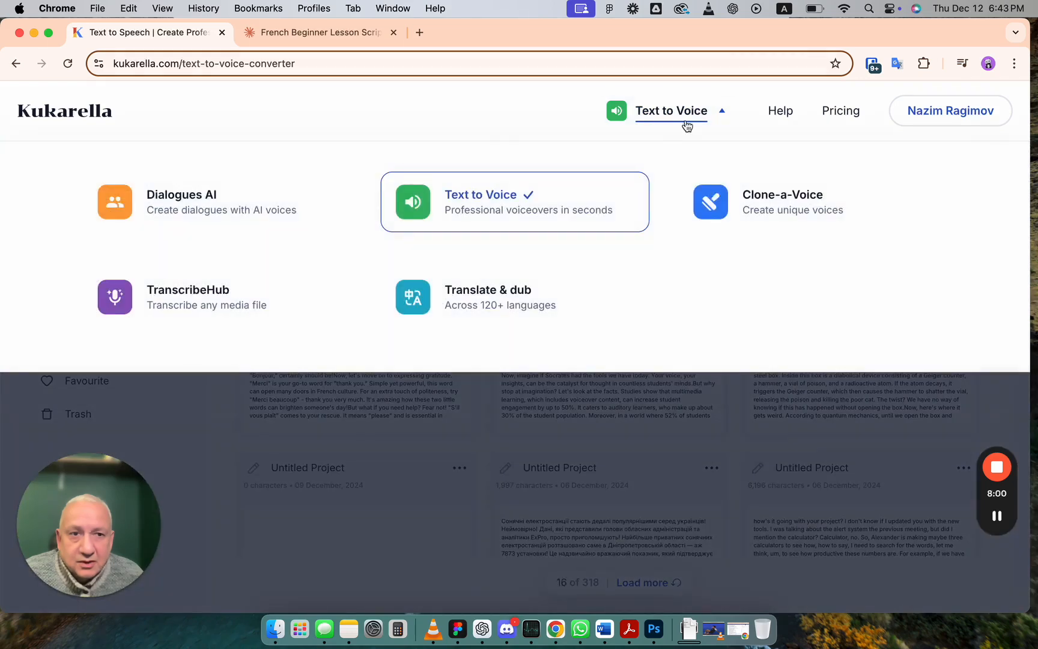
mouse_move(514, 207)
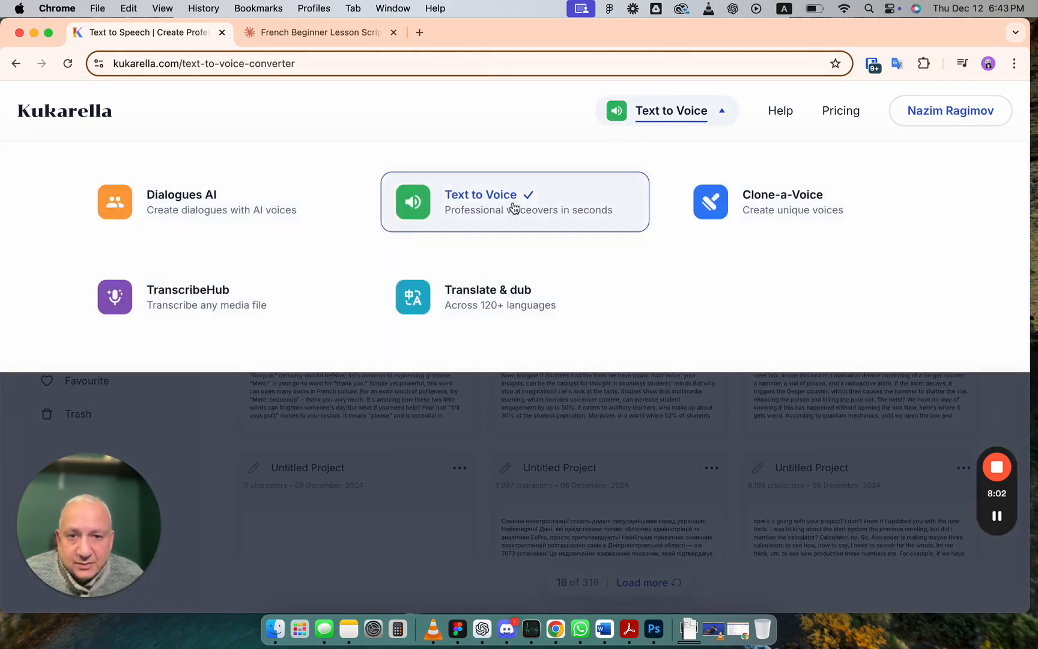
click(515, 202)
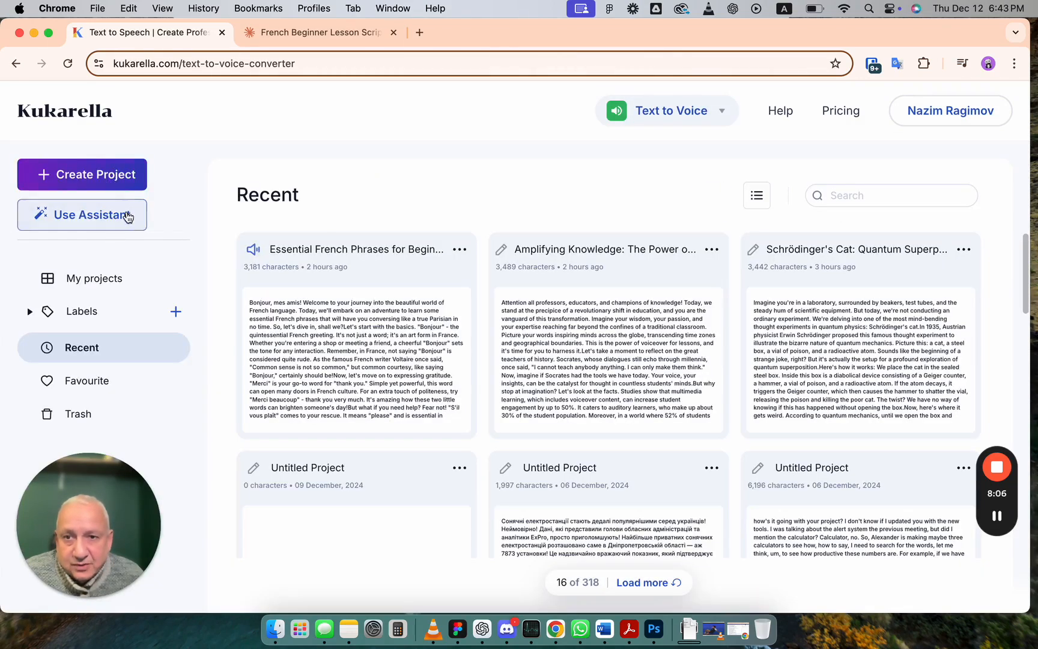
mouse_move(130, 234)
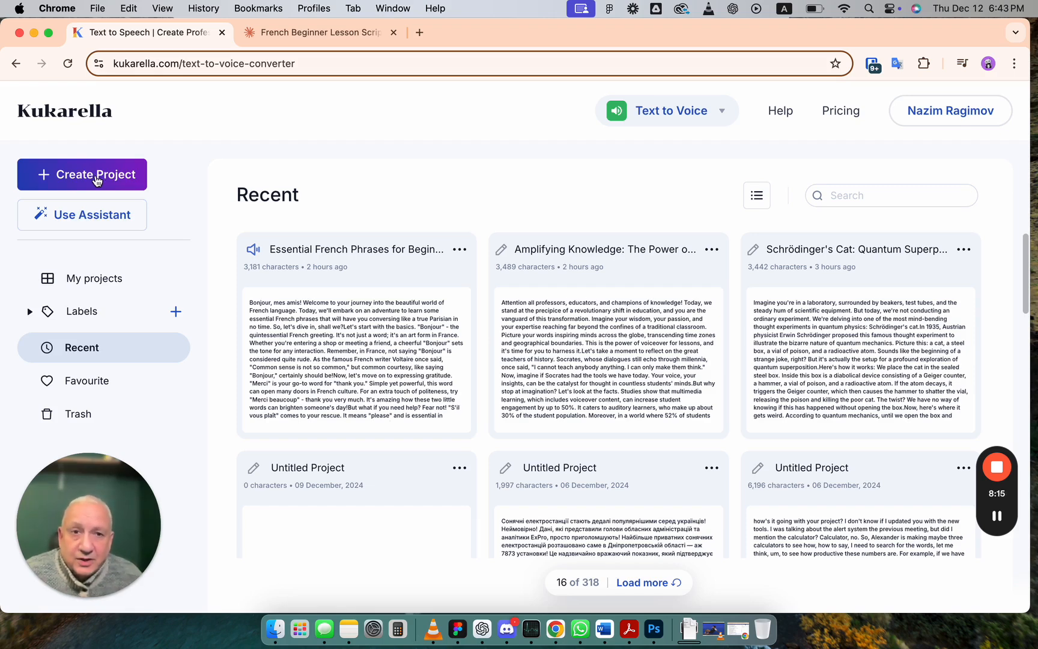
mouse_move(92, 225)
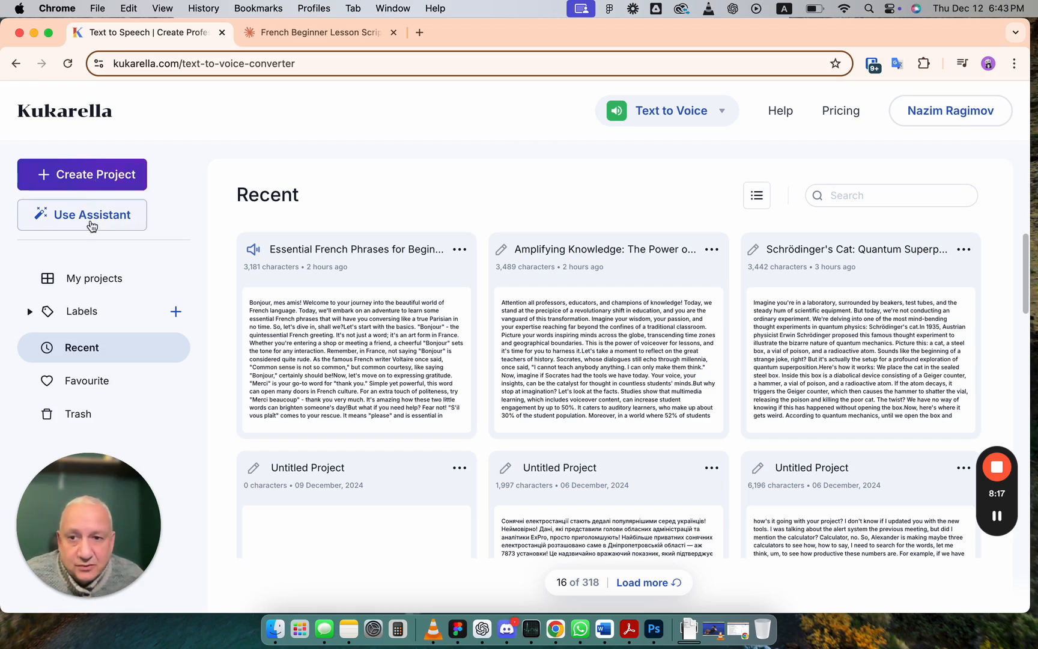
Launch the KukaGenie assistant from Use Assistant in the left sidebar
click(91, 214)
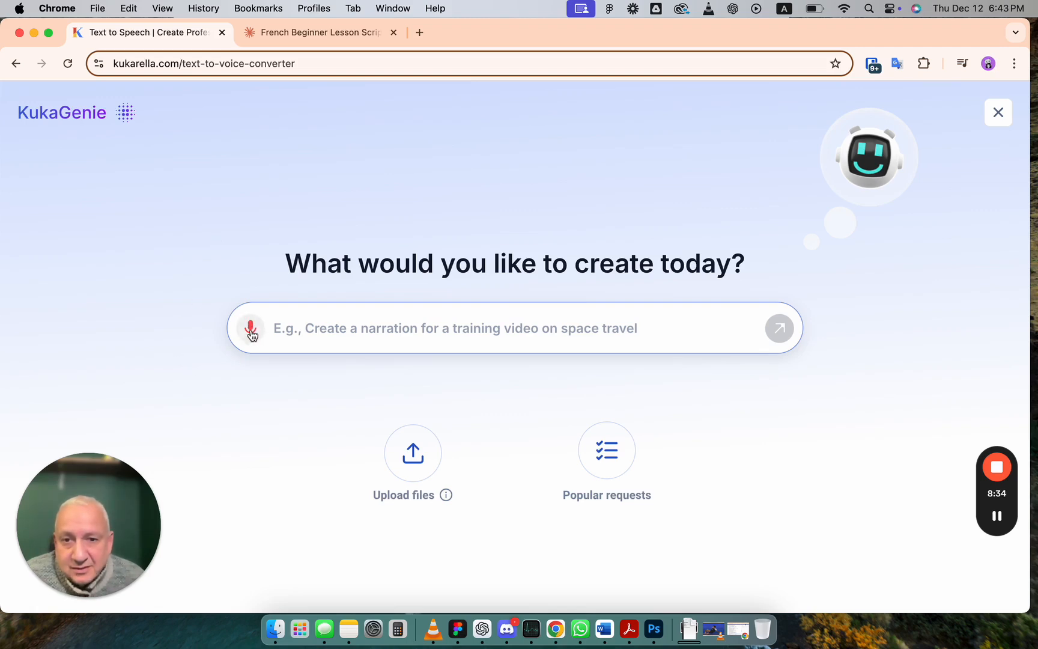
mouse_move(251, 329)
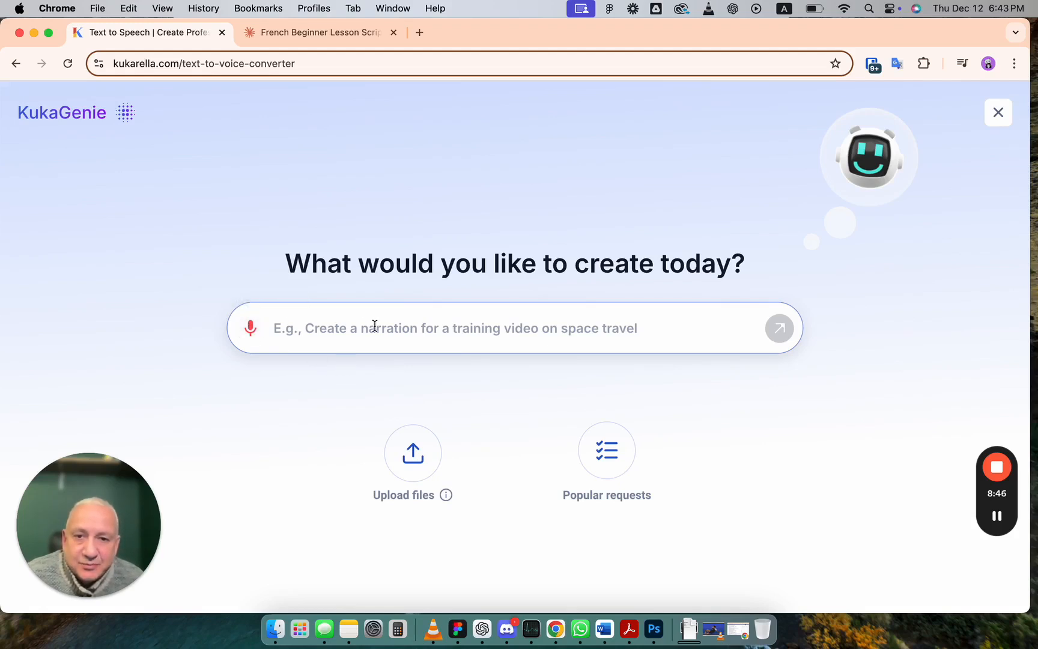
mouse_move(413, 458)
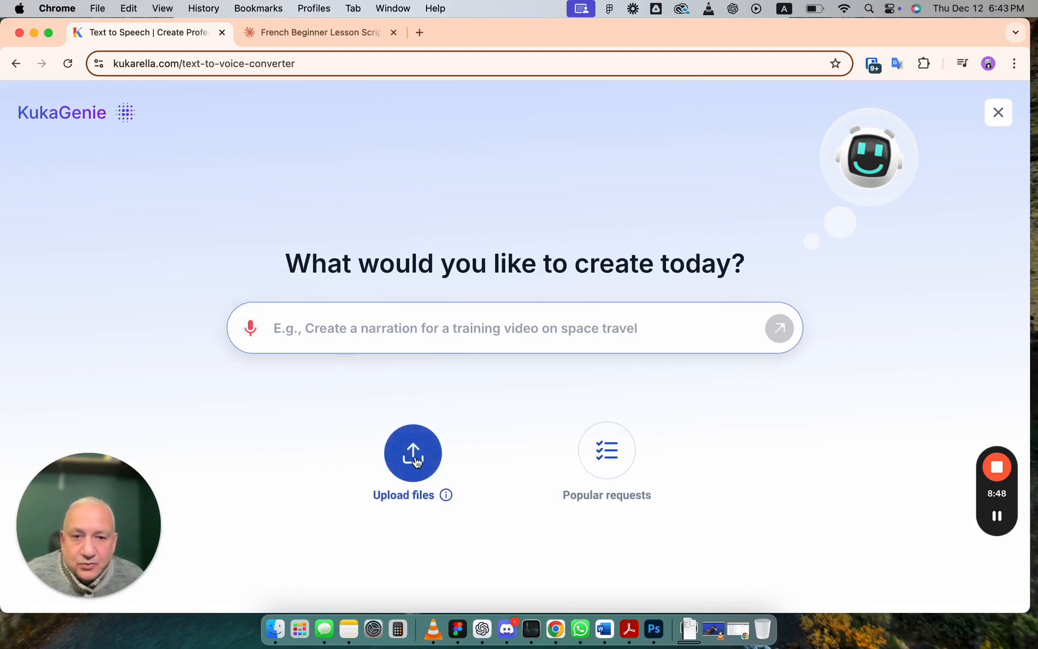
mouse_move(420, 493)
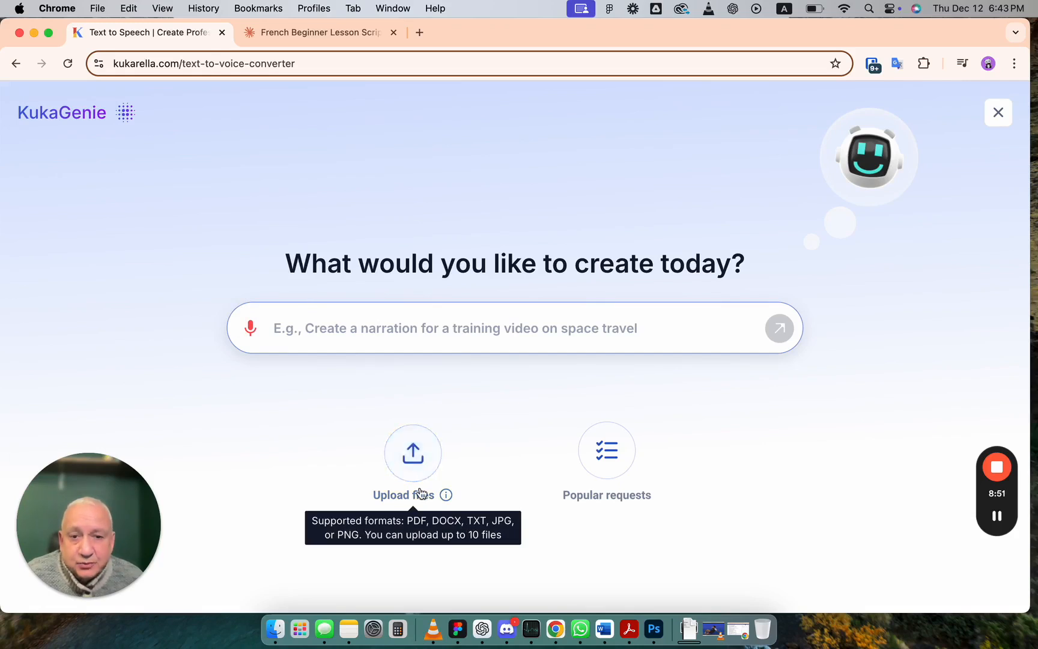
mouse_move(495, 430)
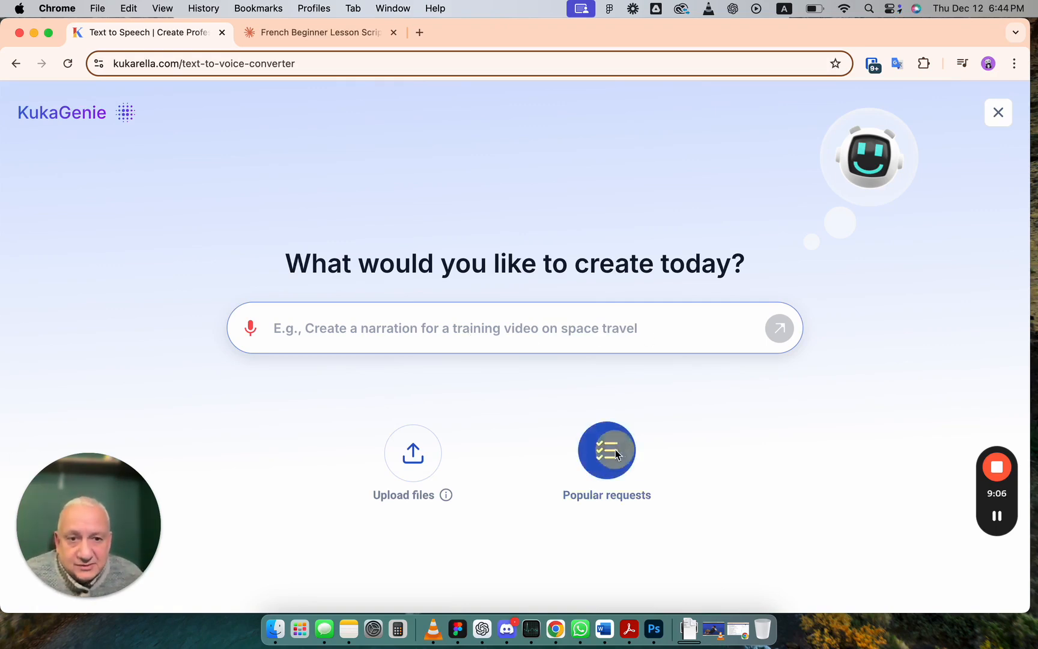
Browse KukaGenie's Popular requests and show the For Educators prompt templates
click(607, 450)
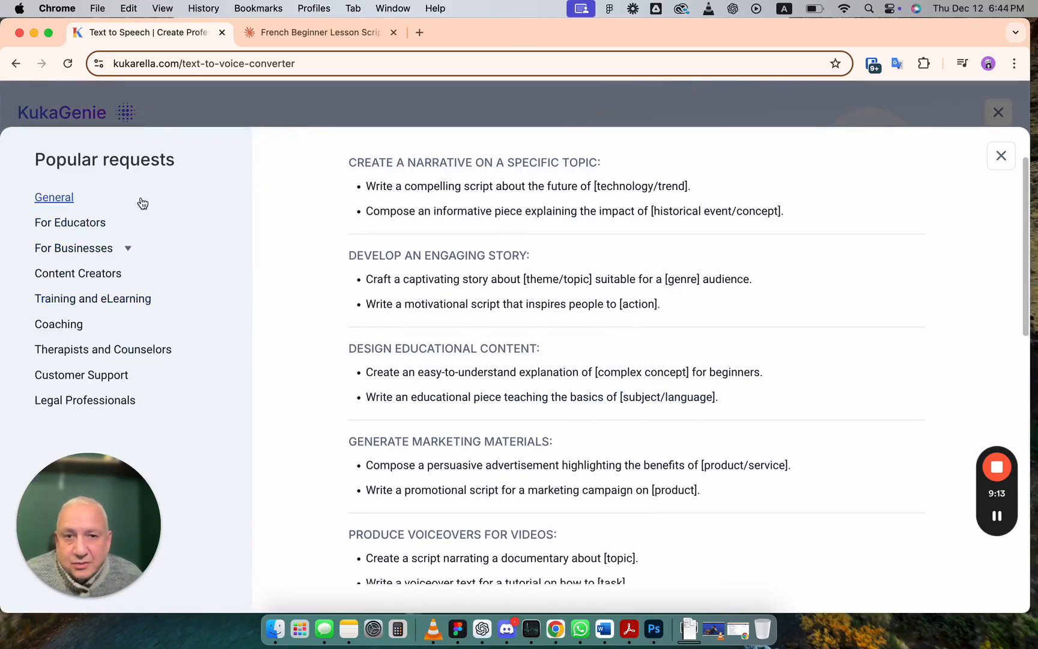
mouse_move(121, 207)
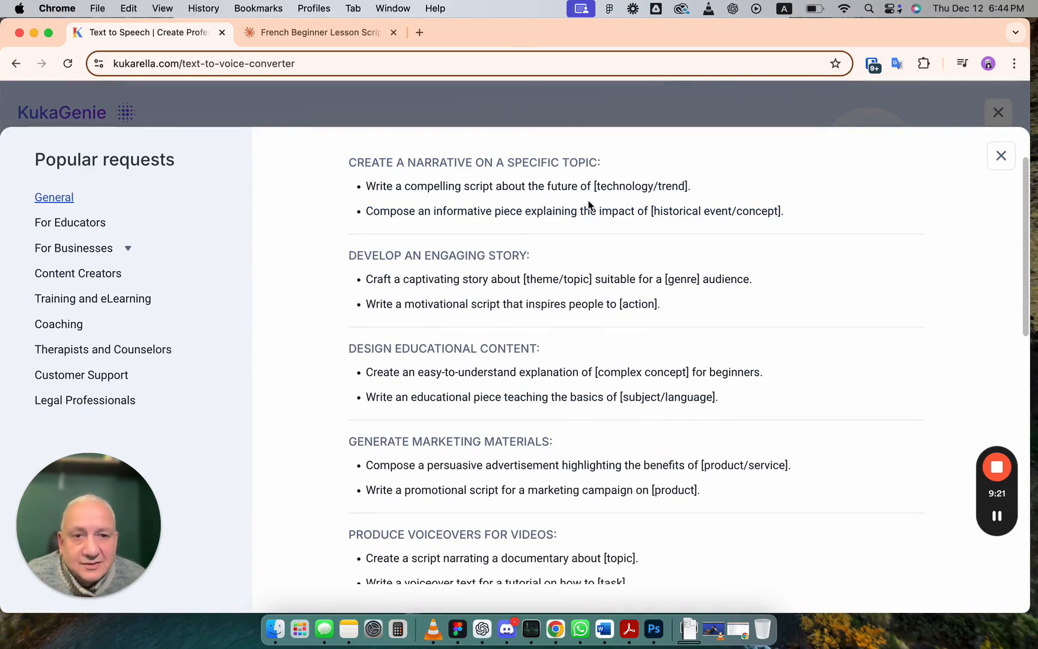
mouse_move(641, 186)
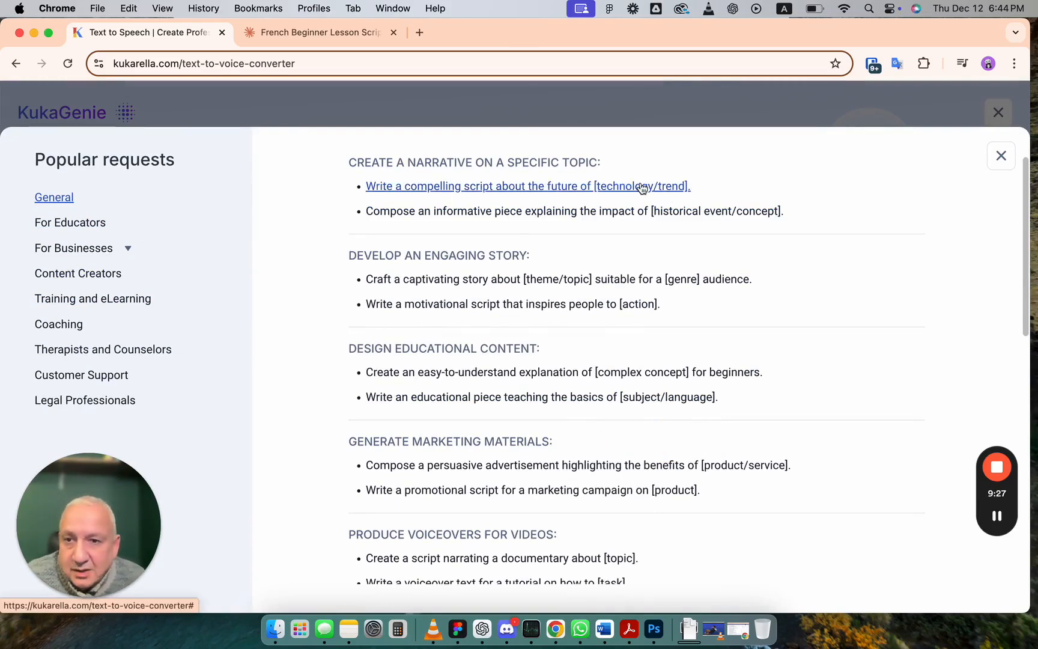
click(70, 223)
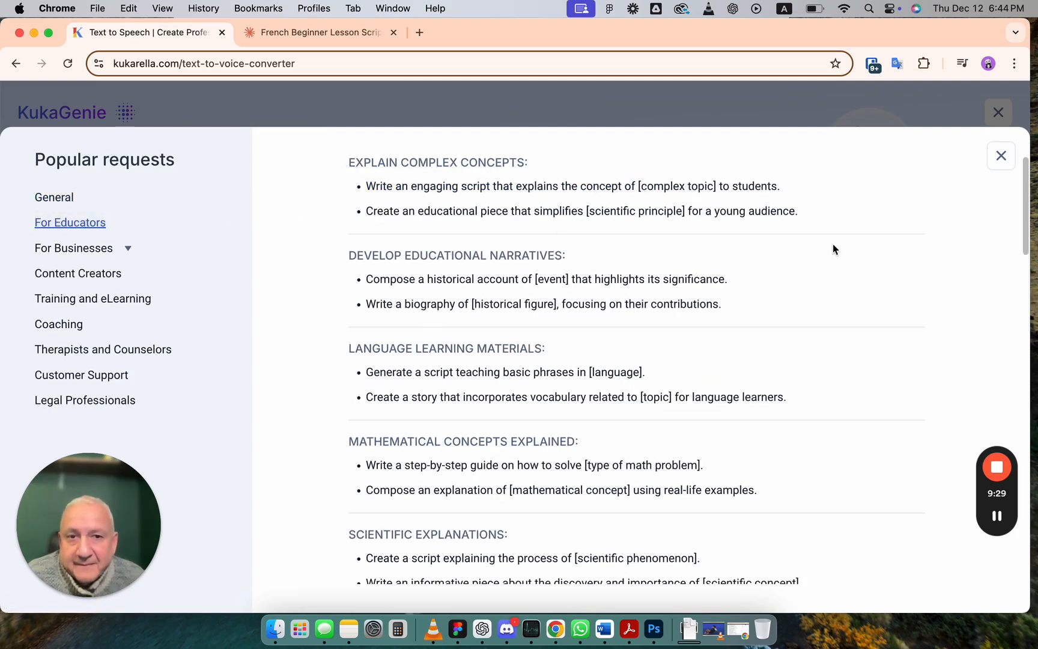
mouse_move(464, 227)
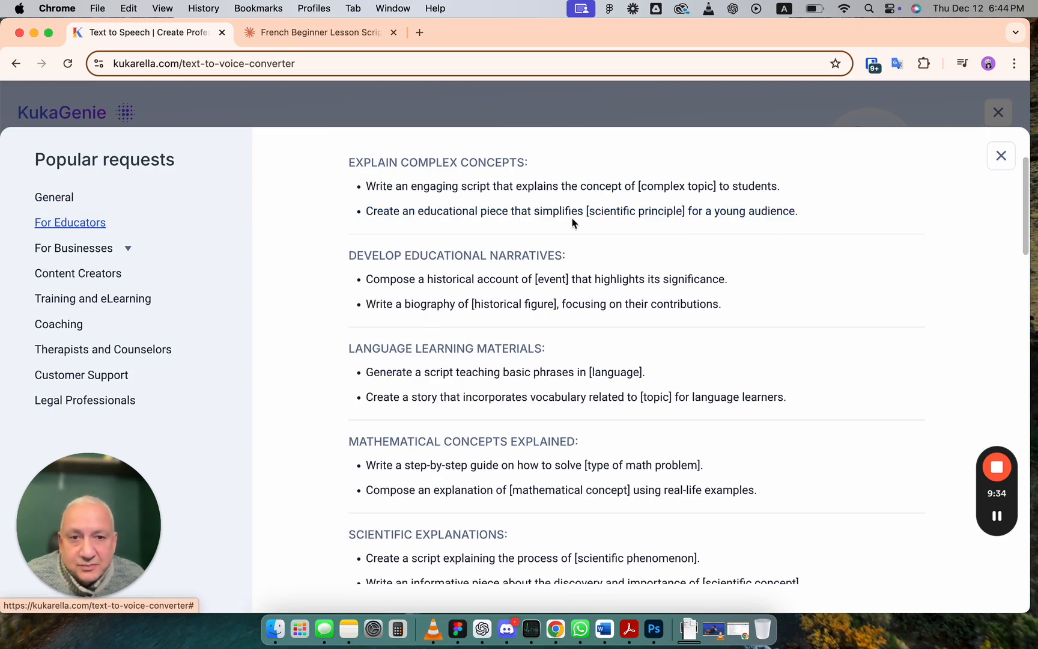
mouse_move(624, 216)
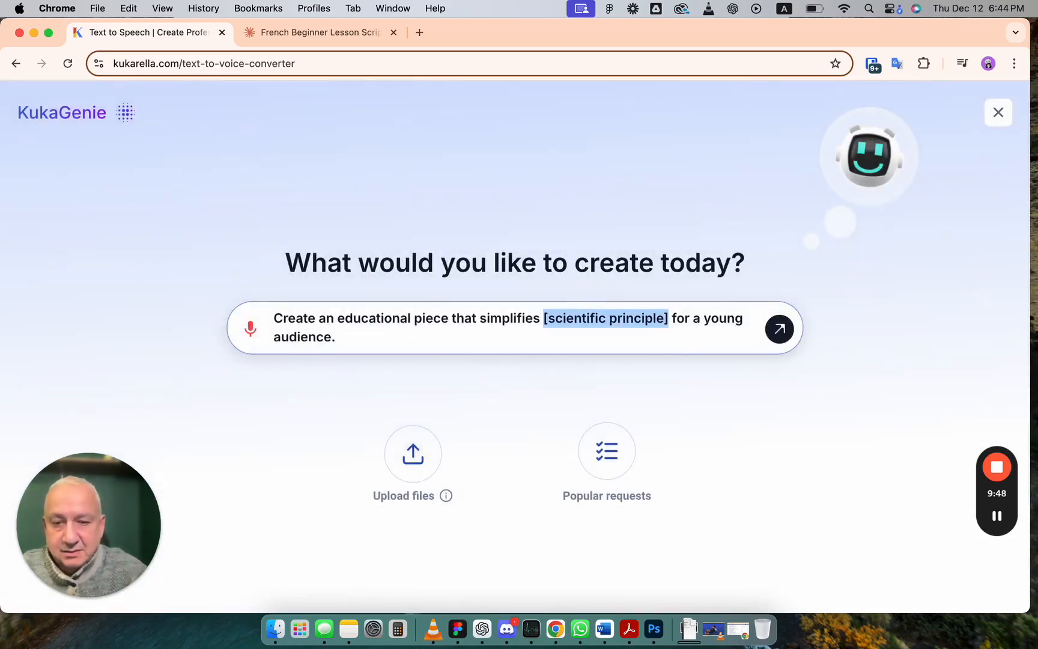
Ask KukaGenie to simplify "shrodinger's cat" for a young audience and submit the request
text(shrodinger's cat)
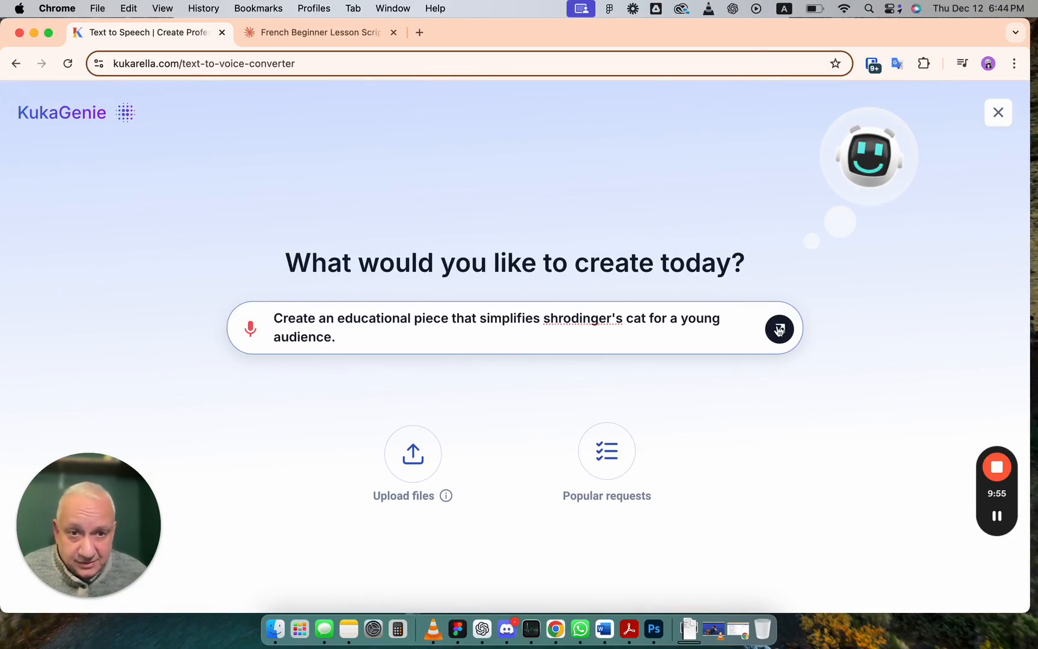
click(779, 330)
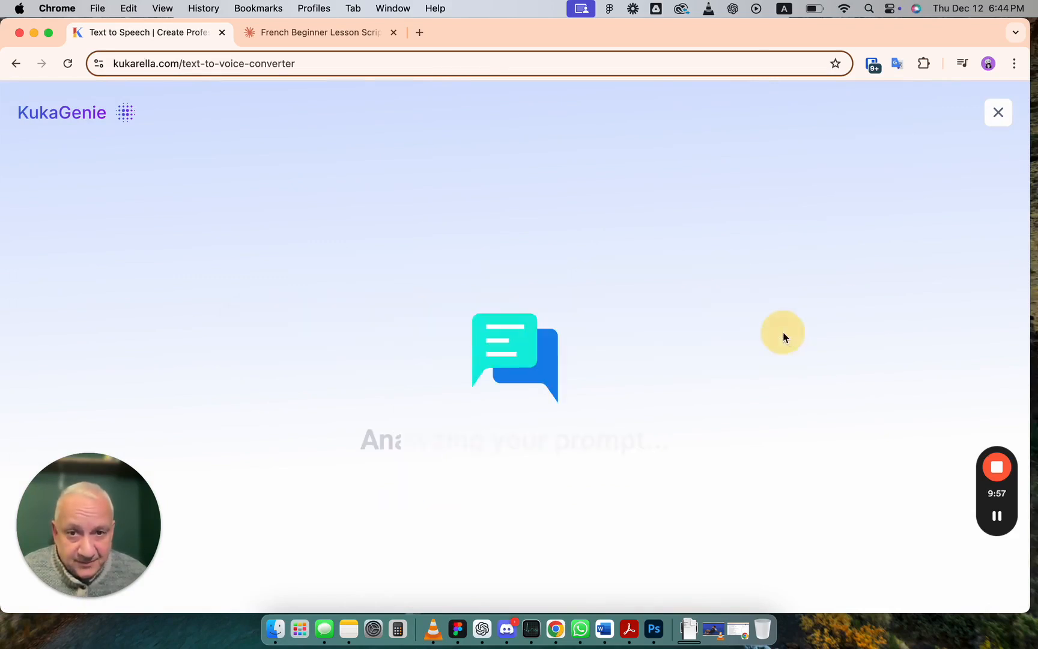
mouse_move(849, 391)
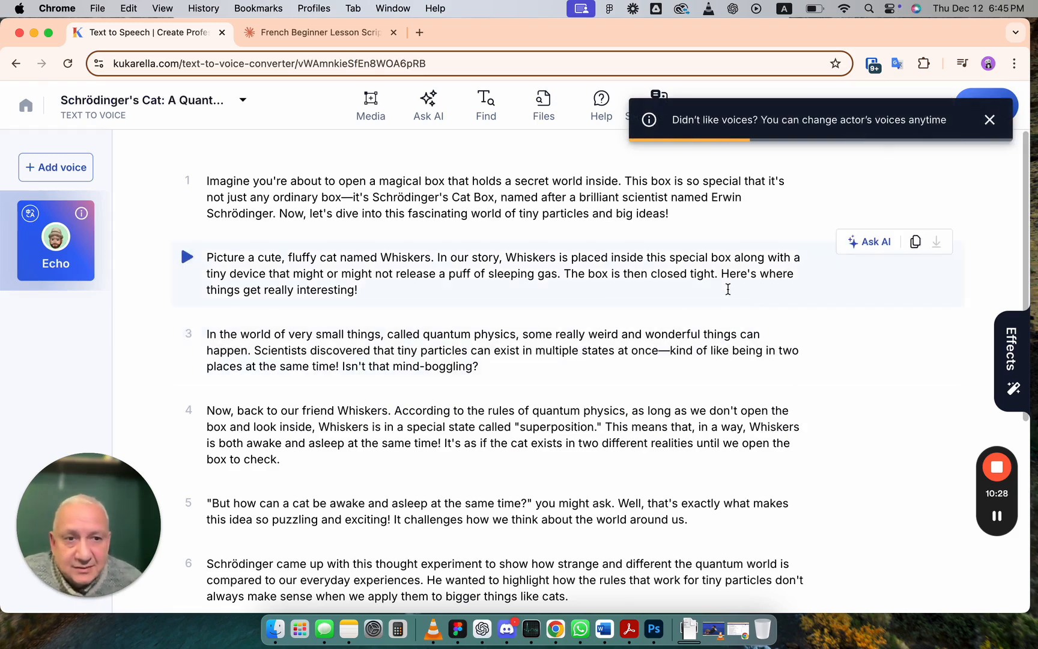
Dismiss the 'Didn't like voices?' banner on the generated Echo-voiced Schrödinger's Cat script
click(991, 120)
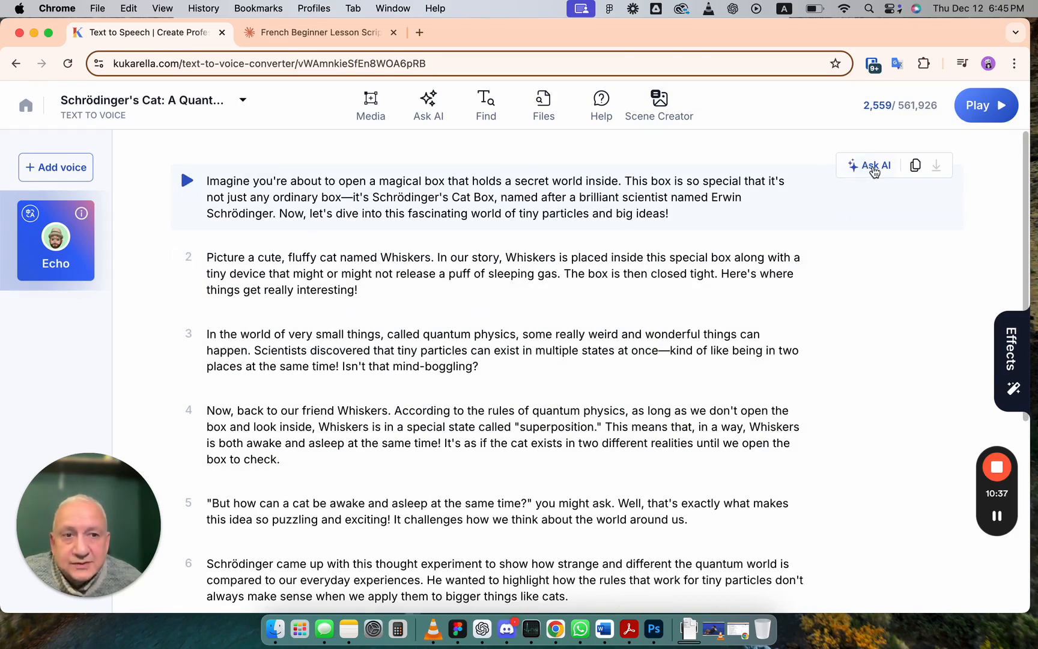
click(874, 166)
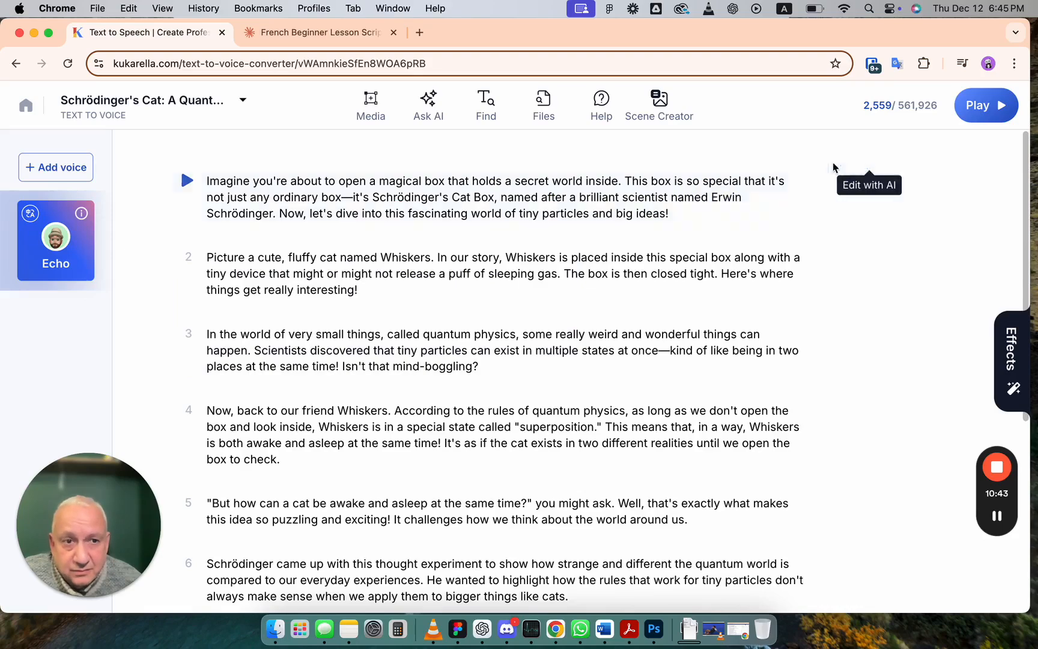
click(869, 185)
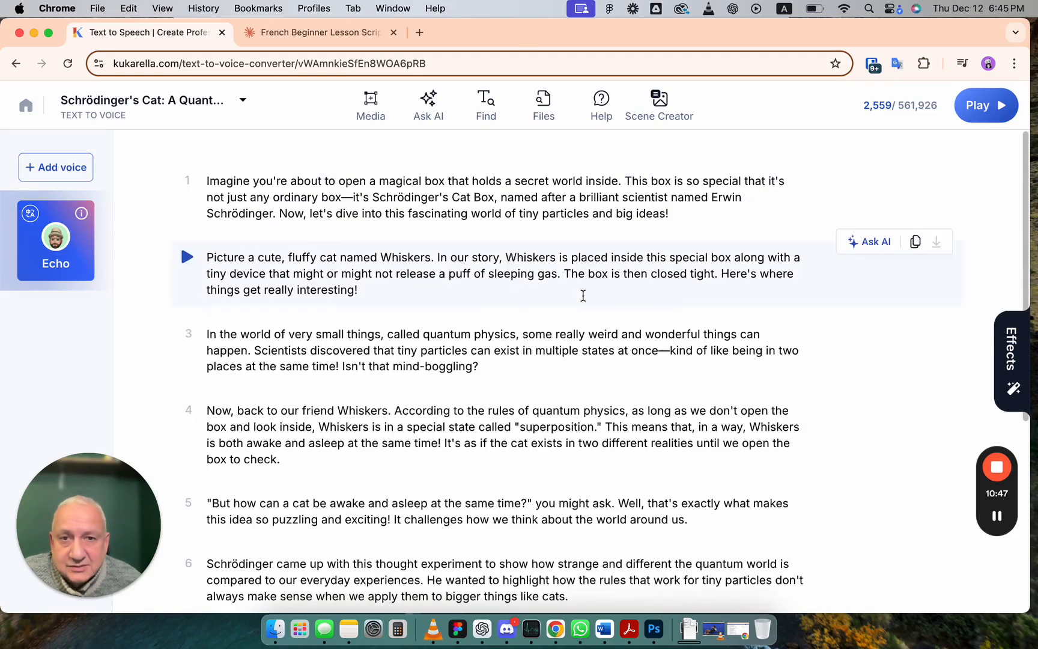
click(428, 102)
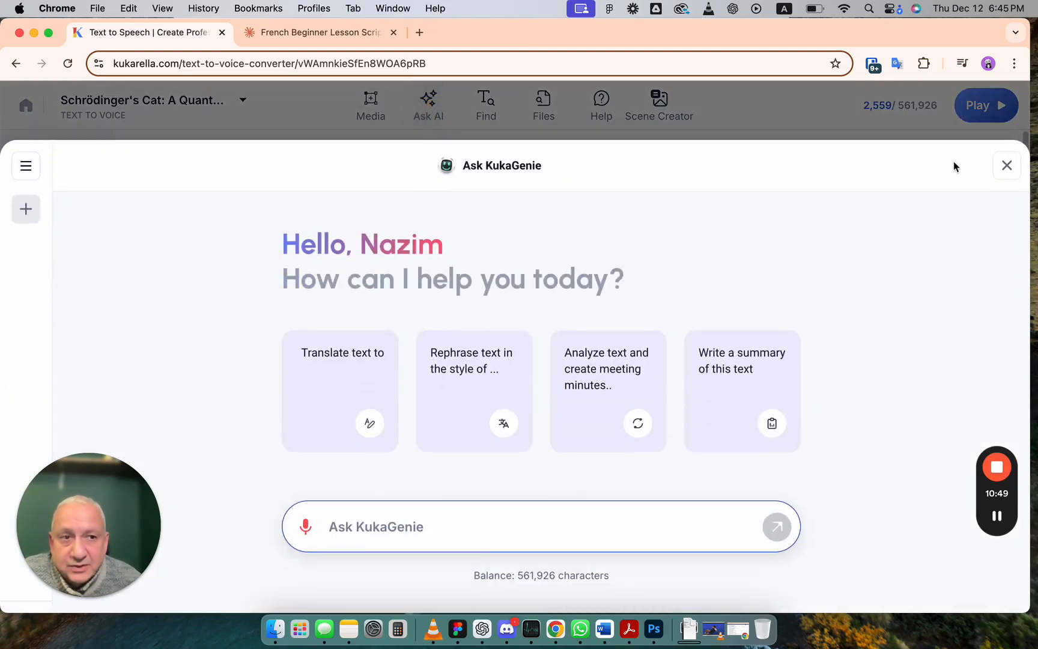
click(1006, 165)
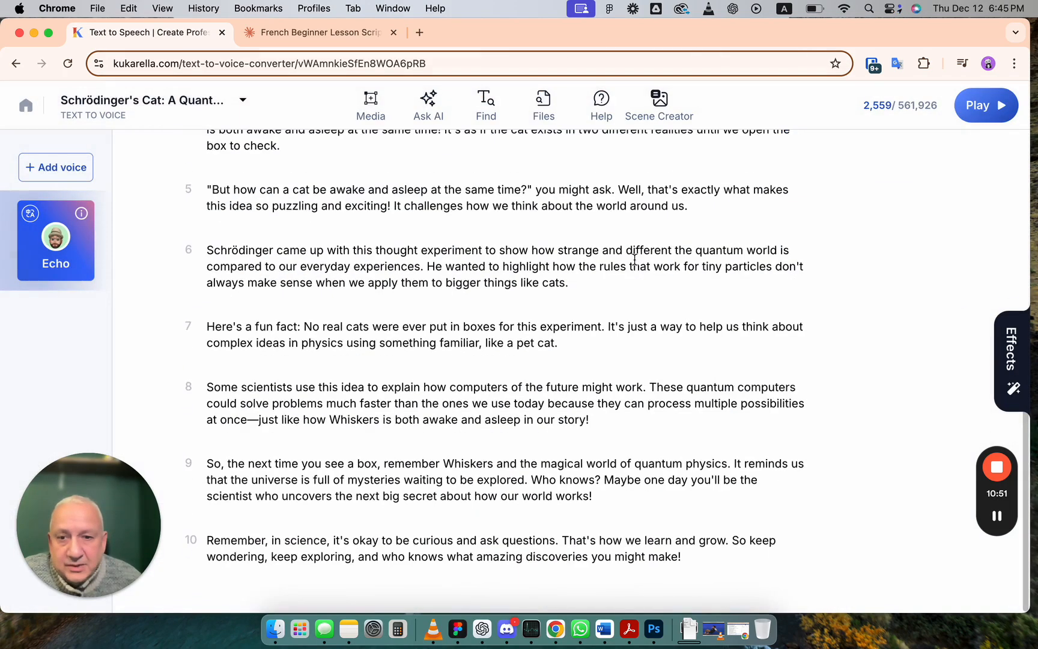
scroll(up, 3)
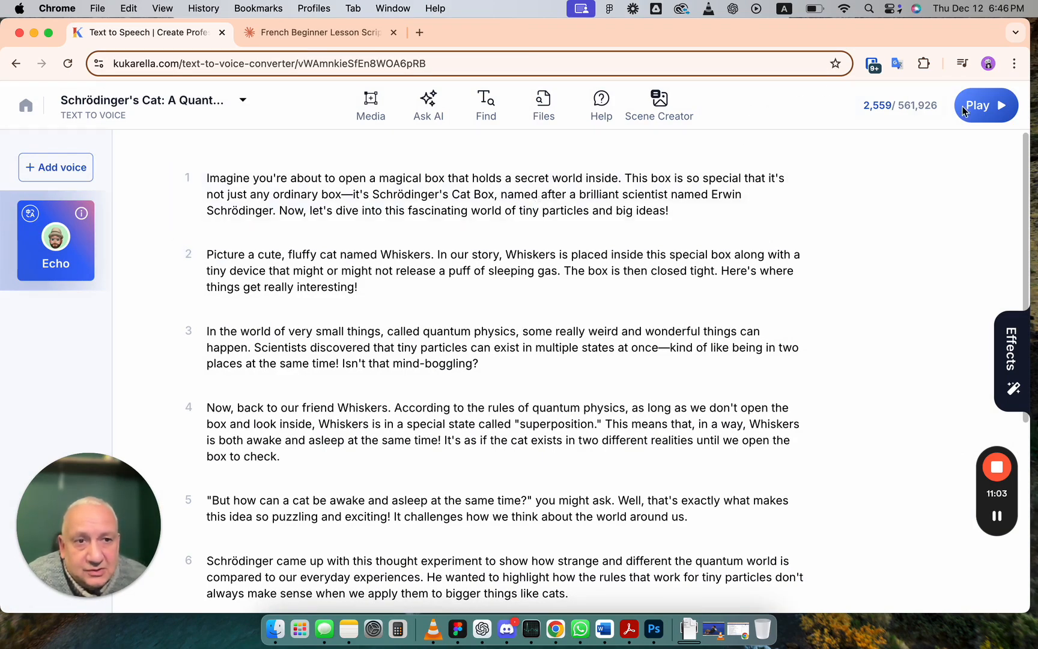
Play the Schrödinger's Cat script aloud and glance through its paragraphs
click(425, 266)
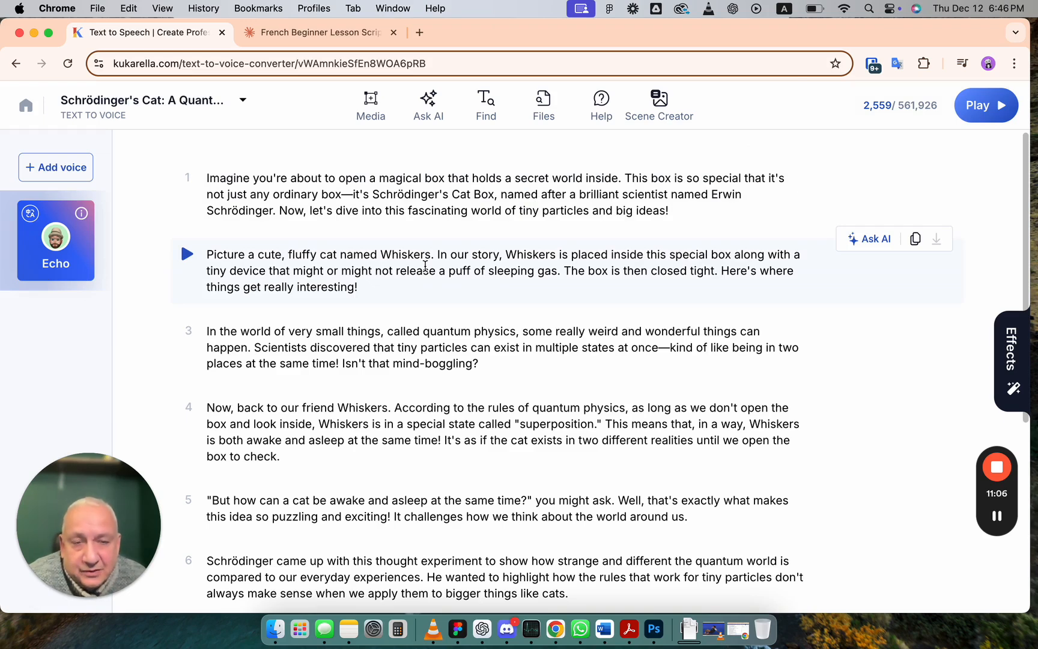
scroll(down, 3)
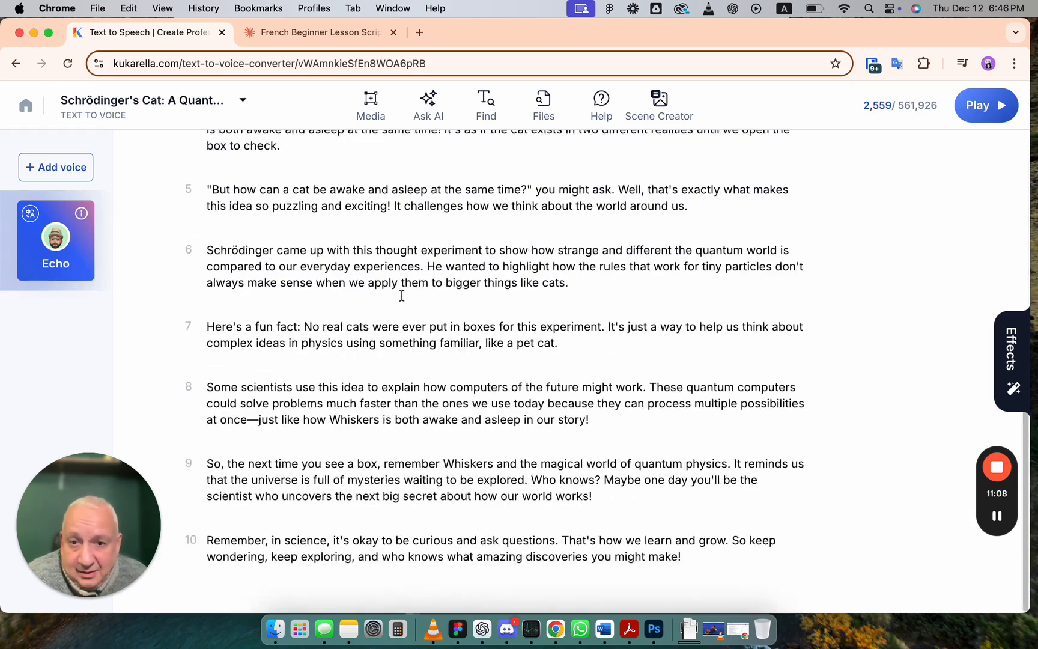
scroll(up, 3)
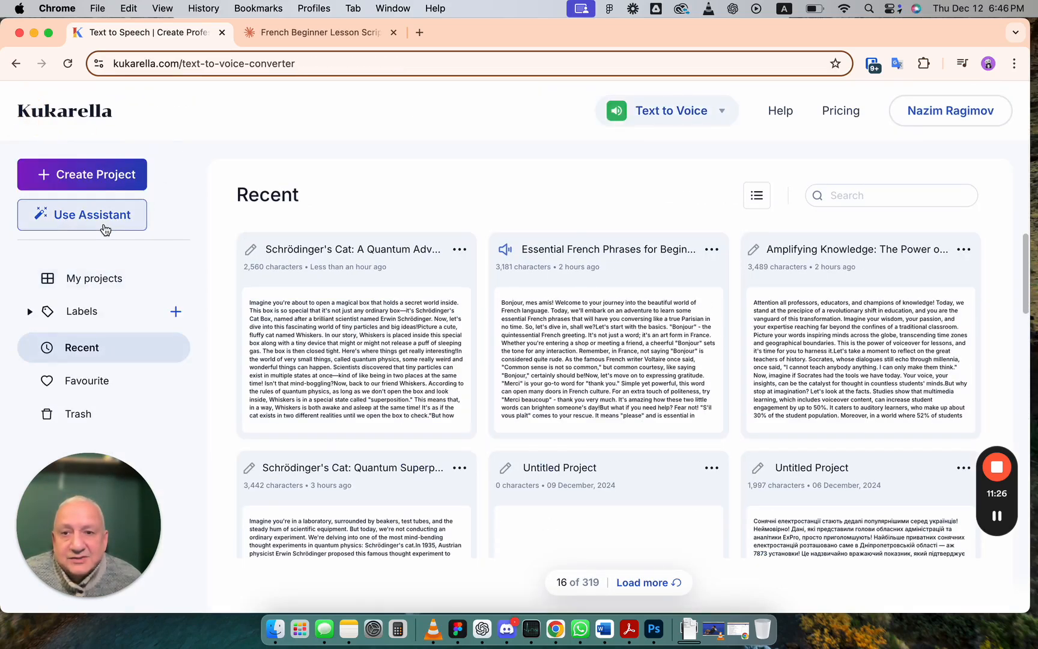
Briefly reopen KukaGenie, then close it to land on Recent projects led by the new Schrödinger's Cat project
click(82, 215)
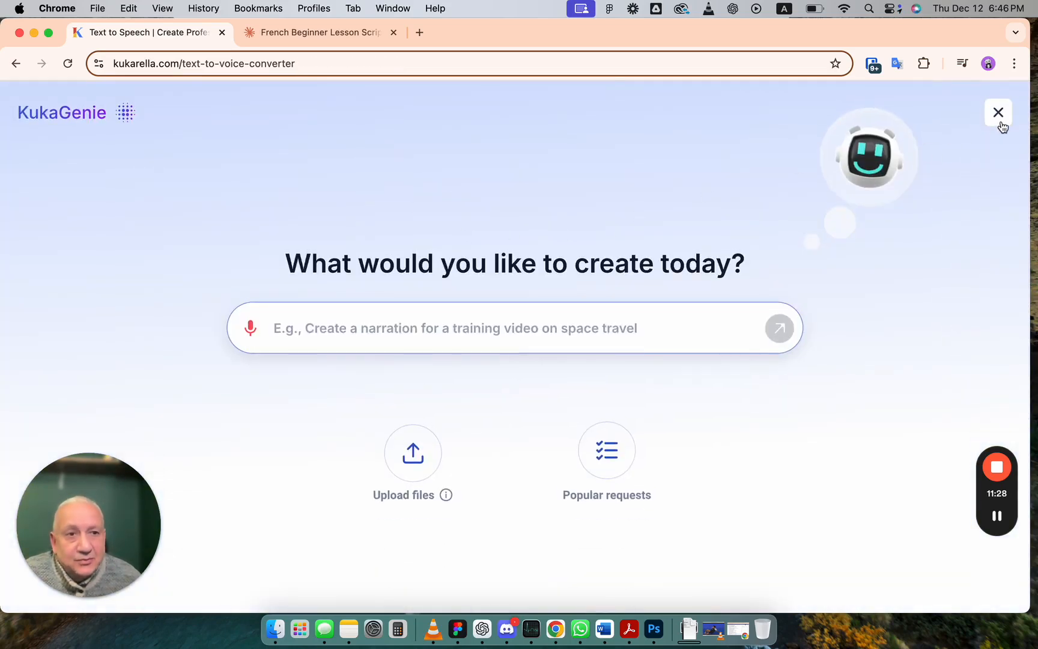
click(998, 112)
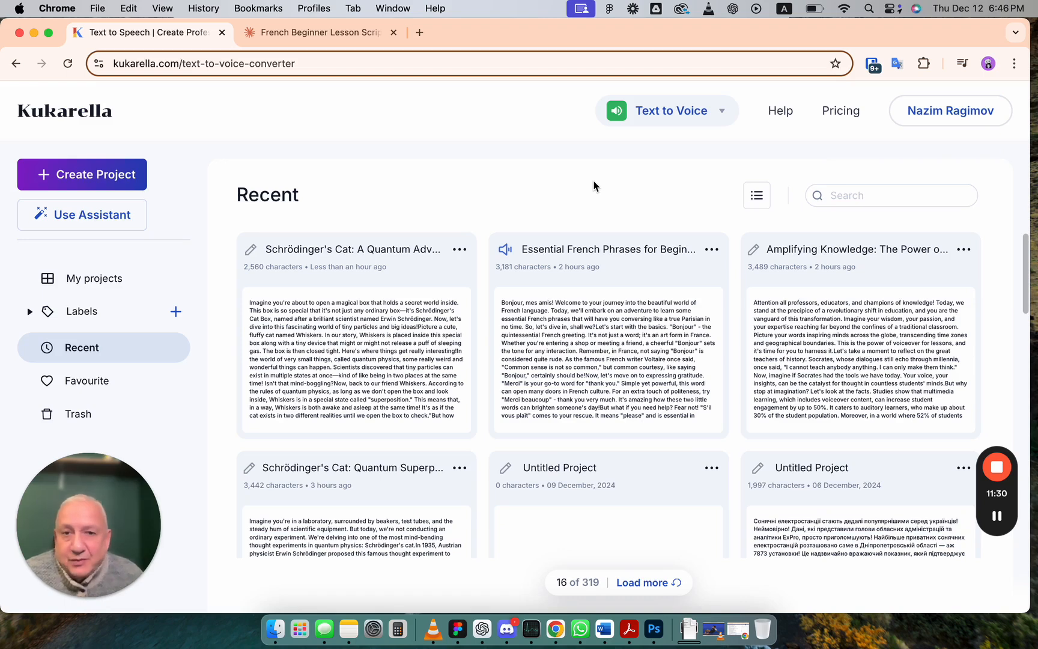